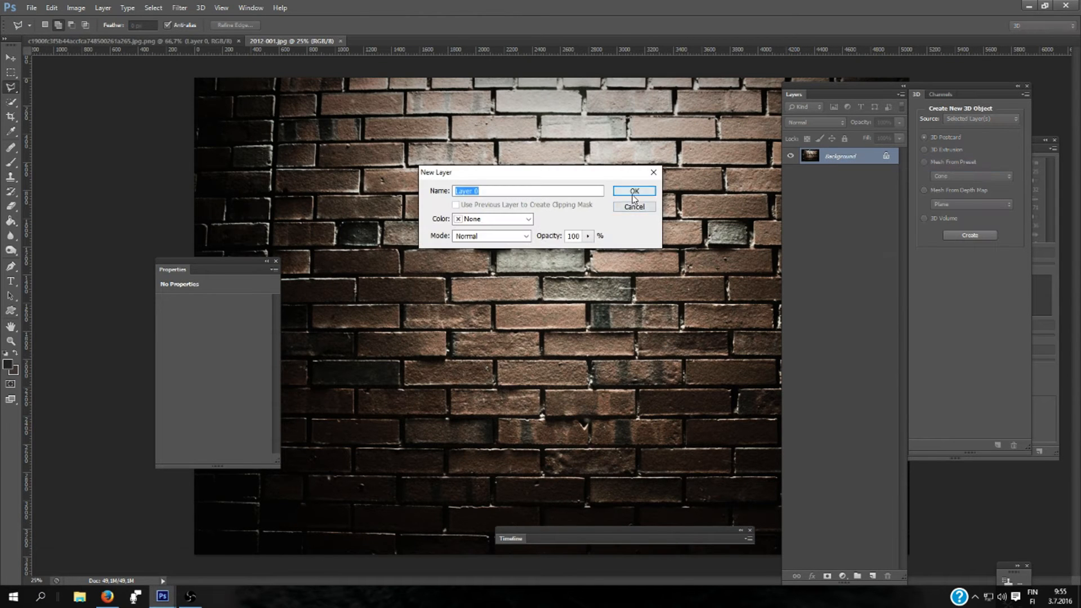
Step: Unlock the brick wall as Layer 0 and duplicate it into a new document as 'Displacement'
left_click(633, 191)
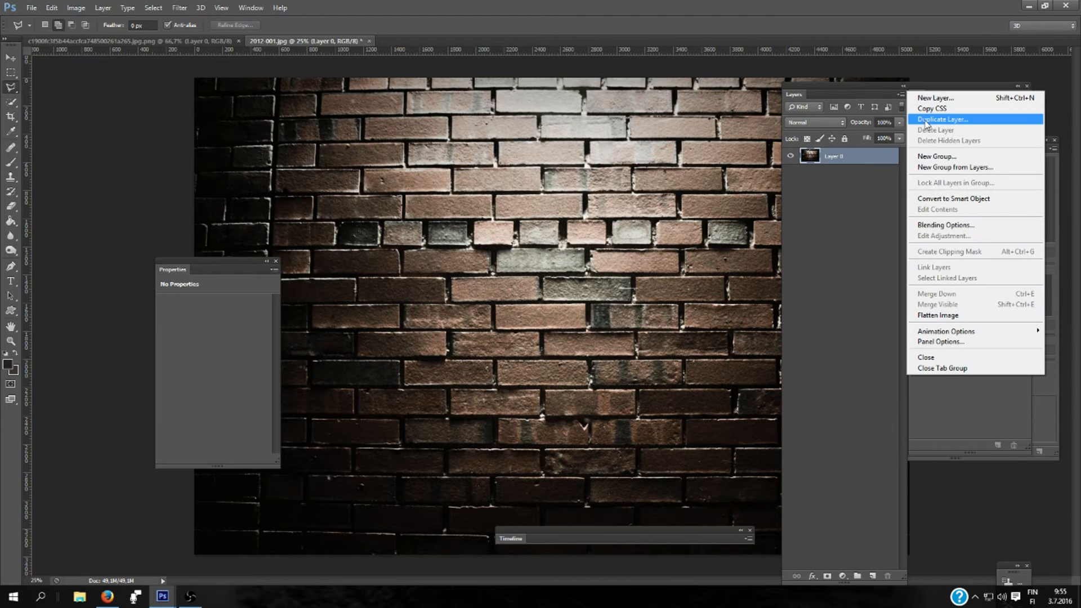
left_click(943, 119)
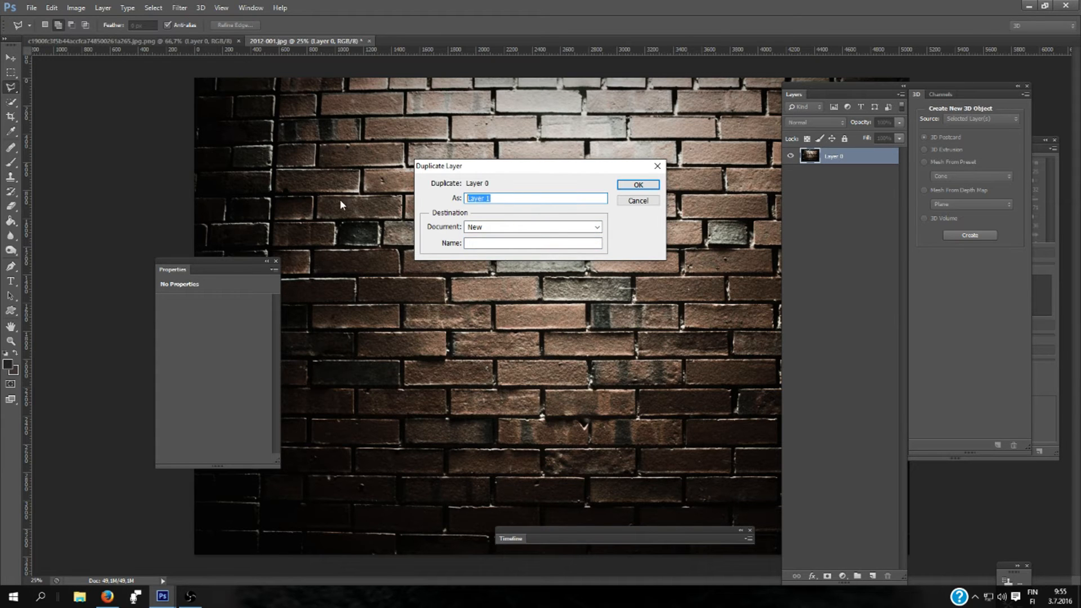
type("Displacement")
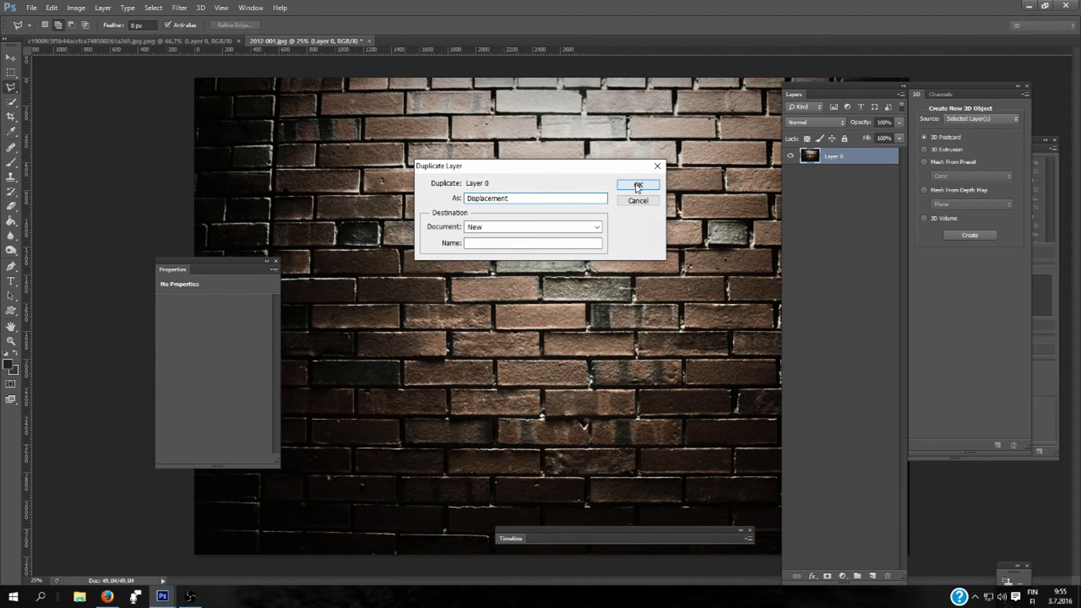
left_click(637, 184)
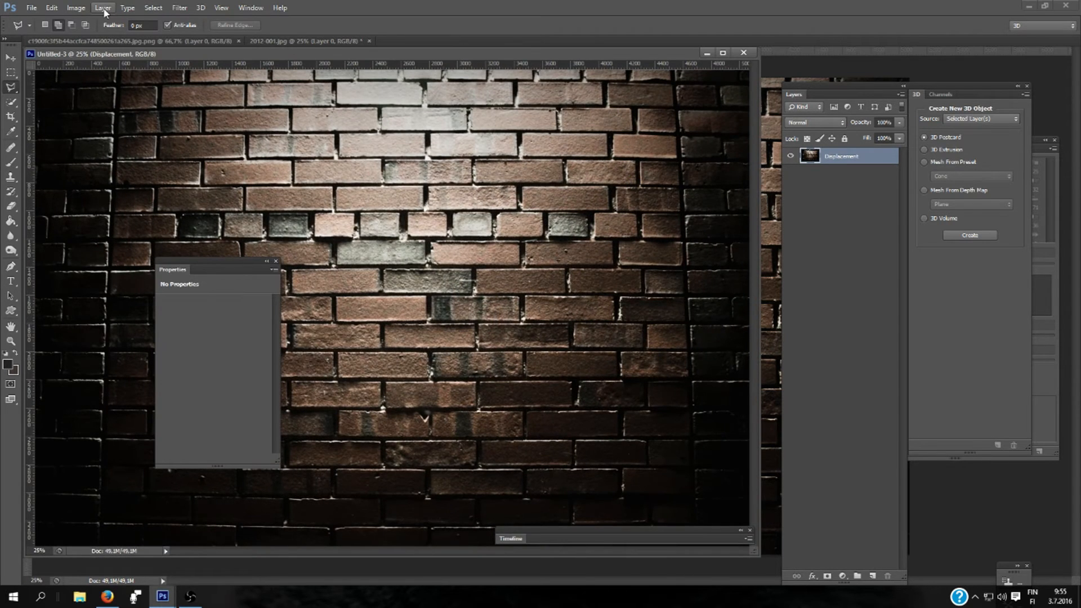
Step: Apply a Gaussian blur of about 2 pixels to the Displacement wall copy
left_click(179, 7)
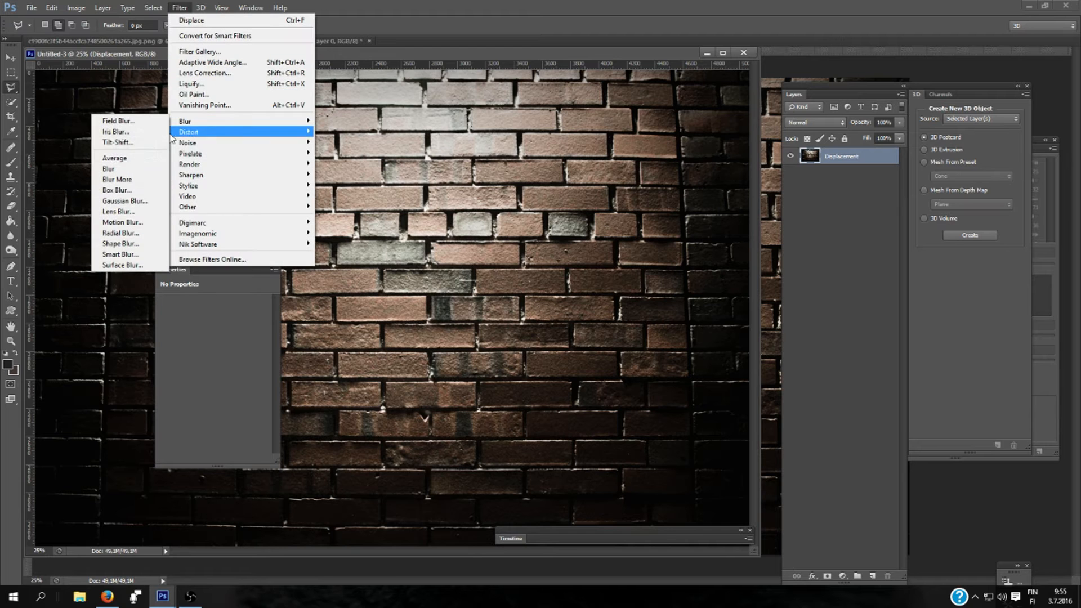
left_click(124, 168)
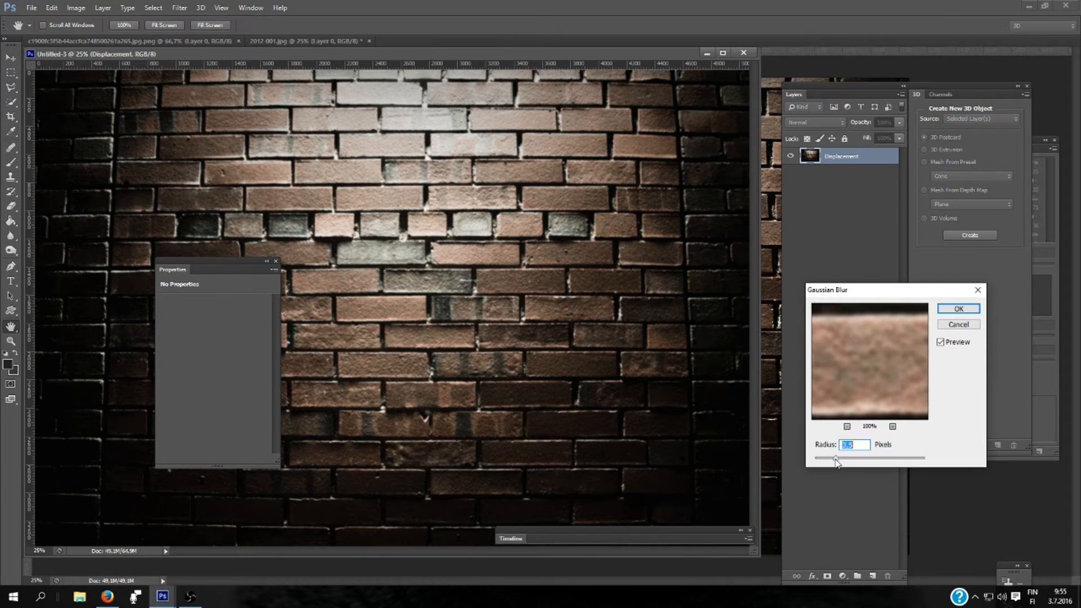
left_click_drag(836, 458, 828, 457)
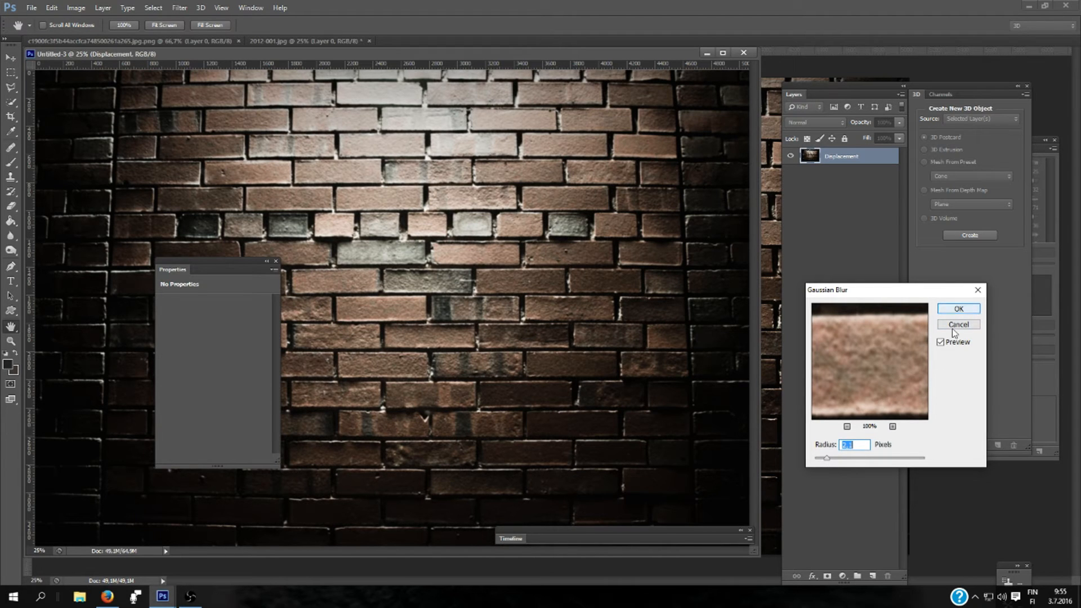
left_click(958, 308)
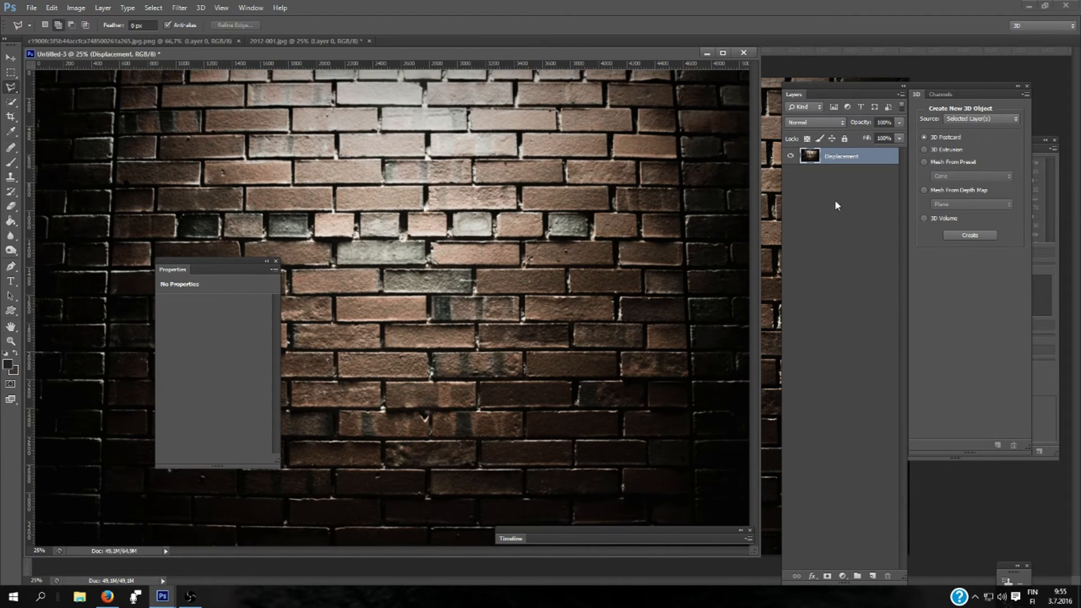
left_click(31, 8)
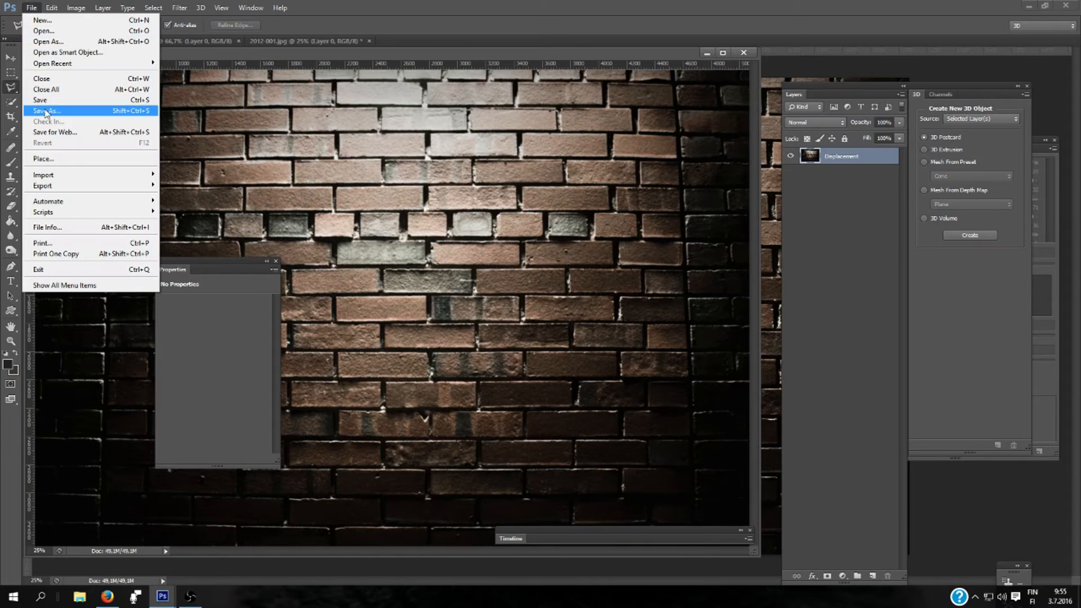
Step: Save the blurred wall as Displacement.psd, replacing the existing file
left_click(46, 110)
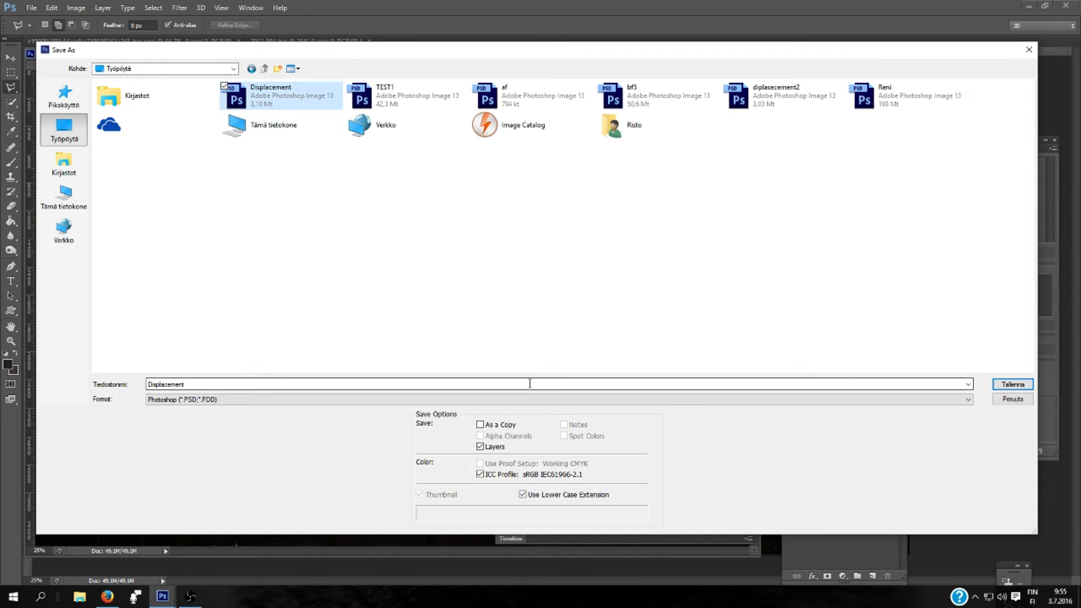
left_click(1012, 385)
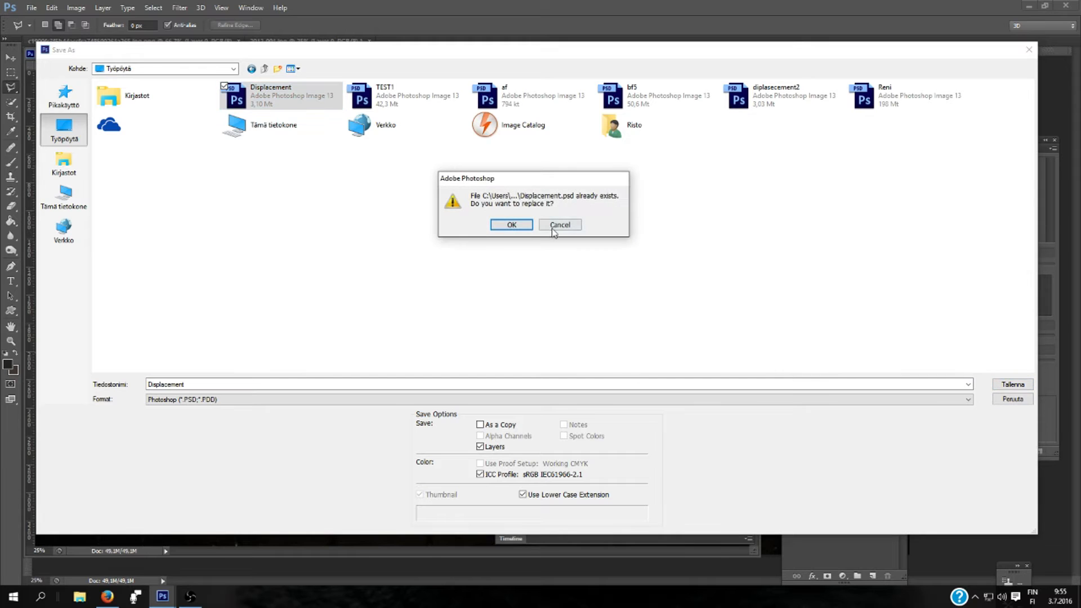
left_click(511, 224)
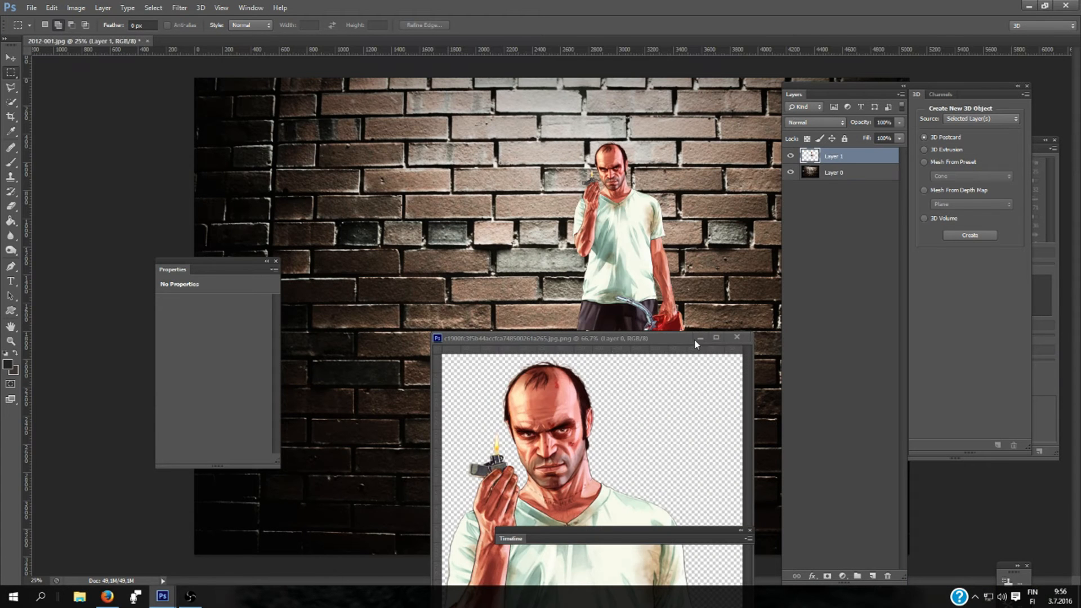
Step: Convert the character layer to a smart object and perspective-transform it larger over the wall
right_click(834, 156)
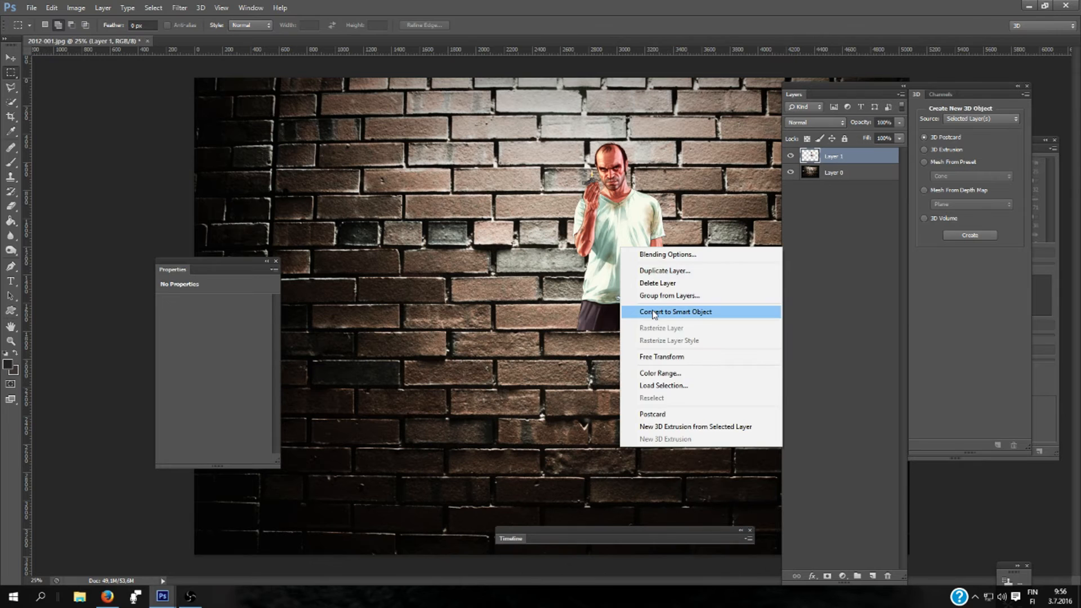
left_click(661, 357)
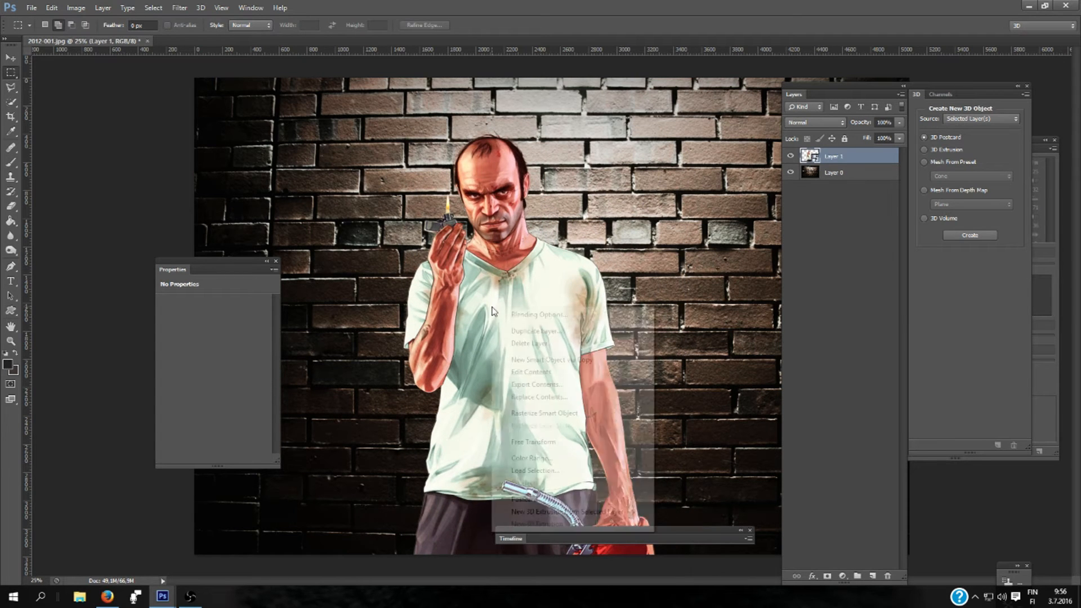
mouse_move(540, 442)
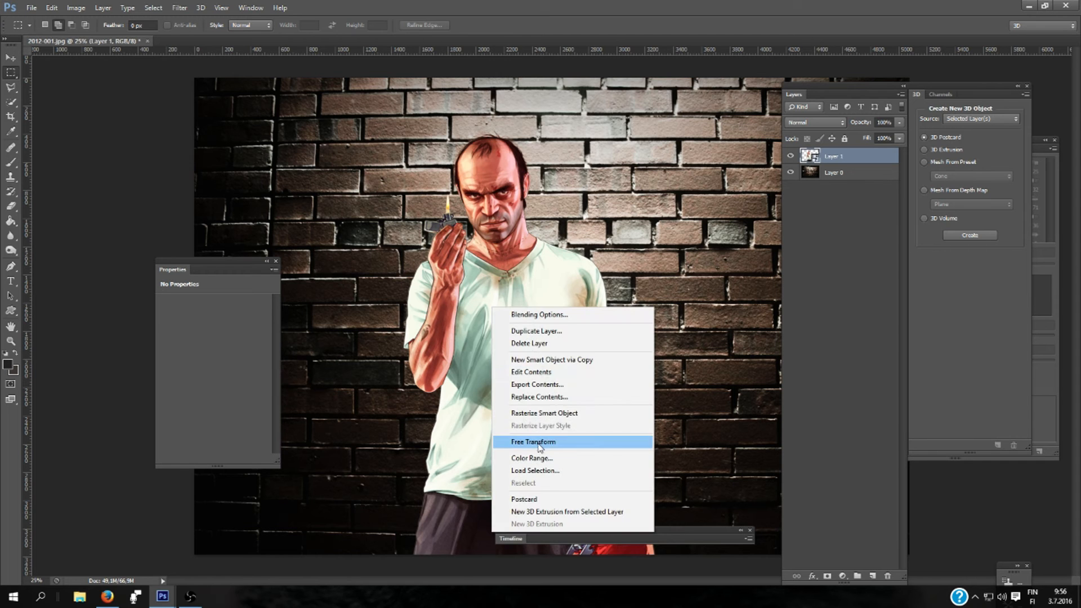
left_click(532, 441)
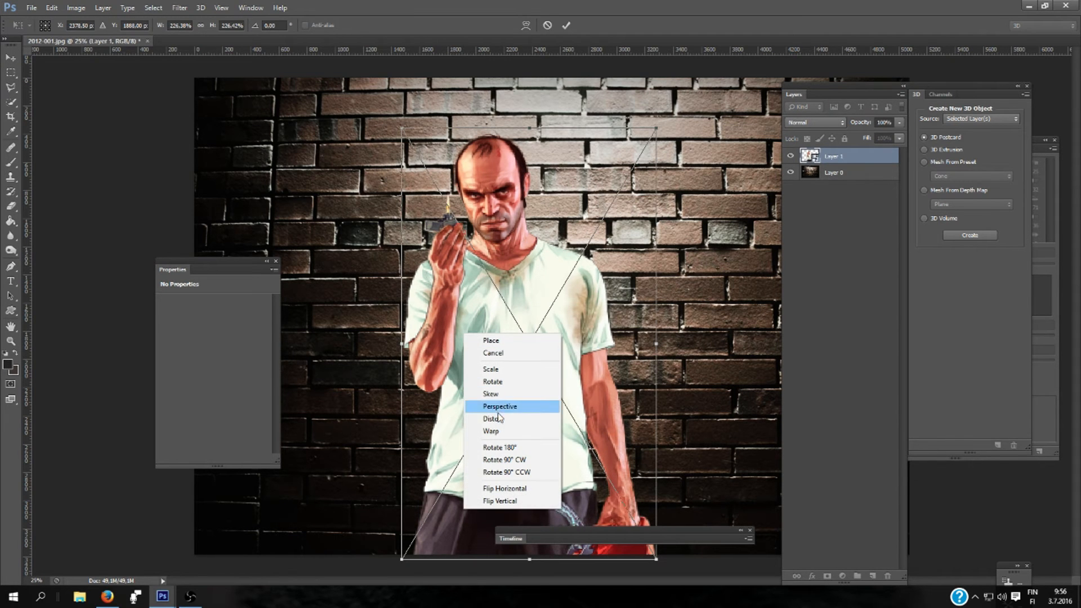
left_click(500, 406)
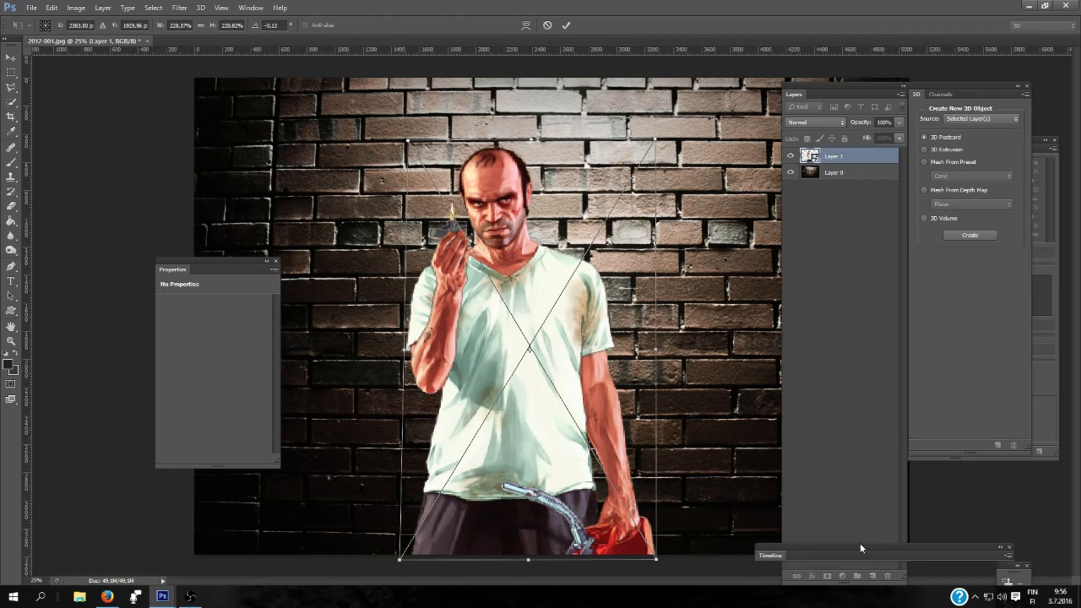
left_click_drag(655, 560, 655, 565)
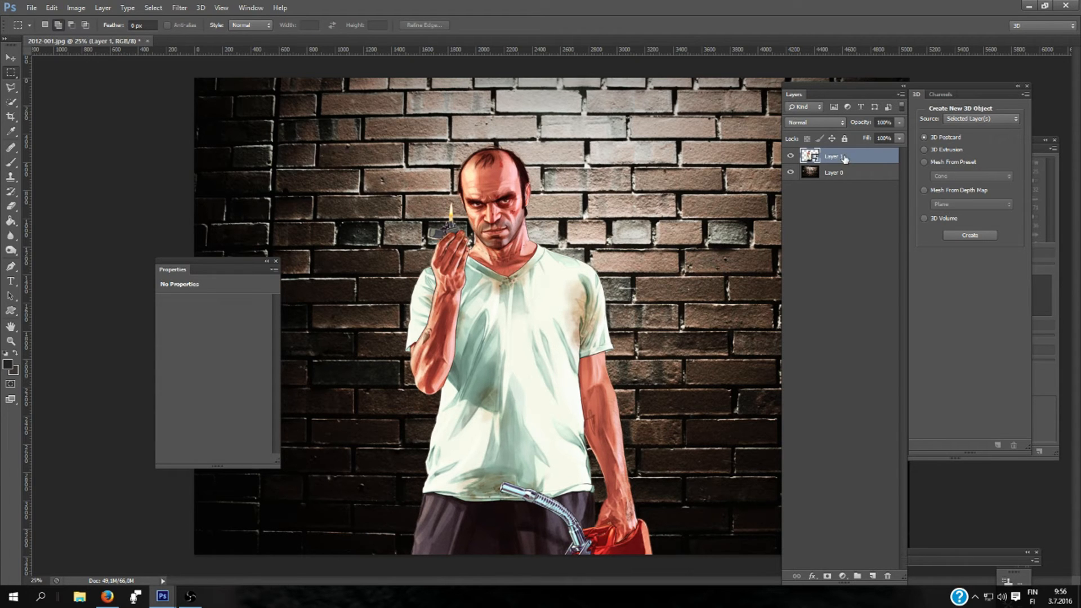
Step: Apply the Displace filter to the character with default settings, using Displacement.psd as the map
left_click(179, 7)
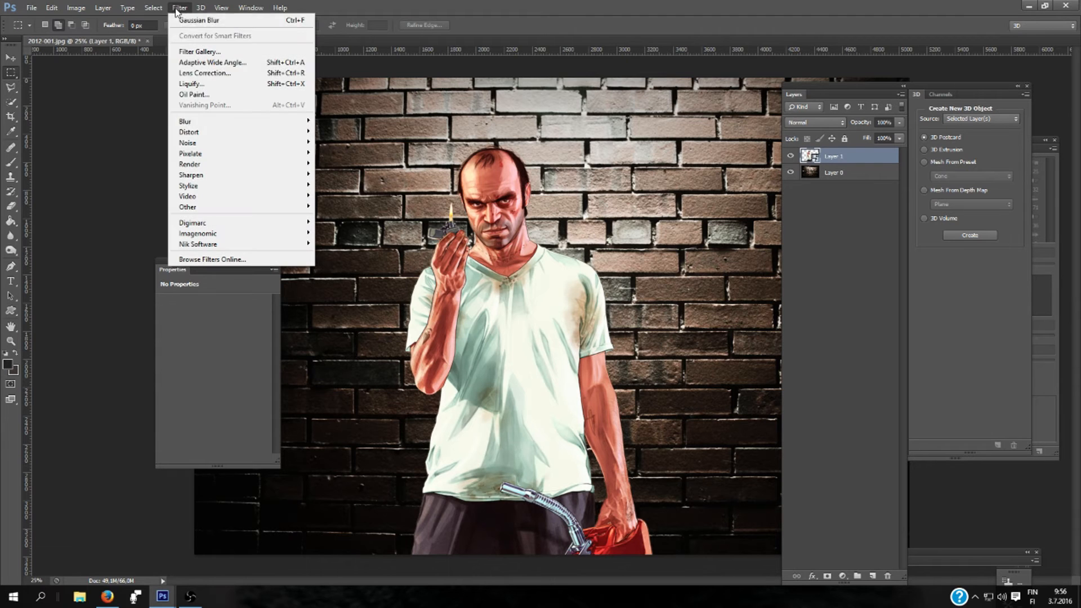
mouse_move(189, 131)
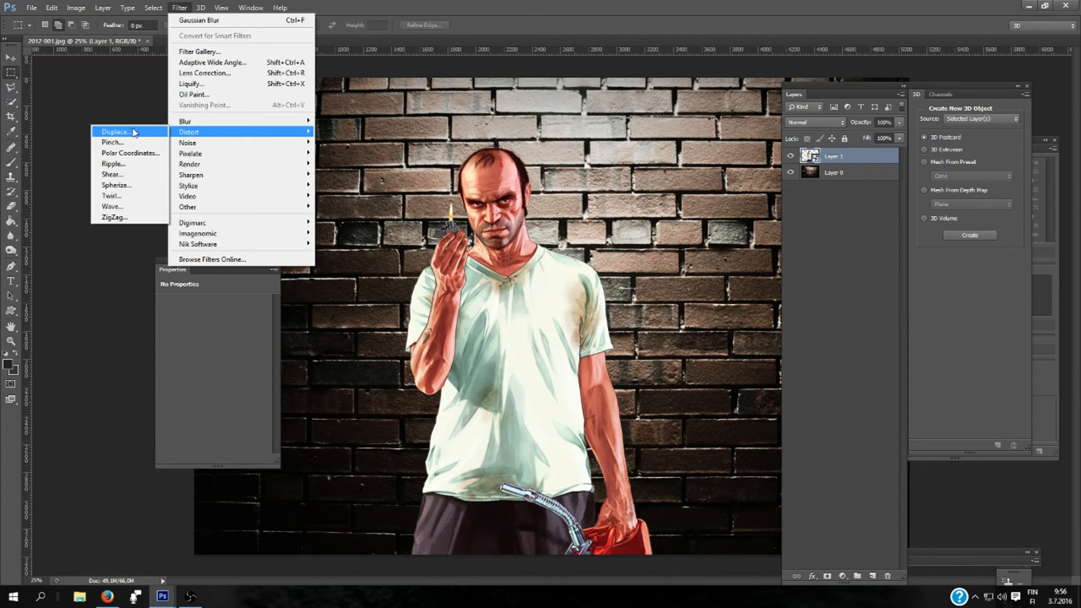
left_click(115, 131)
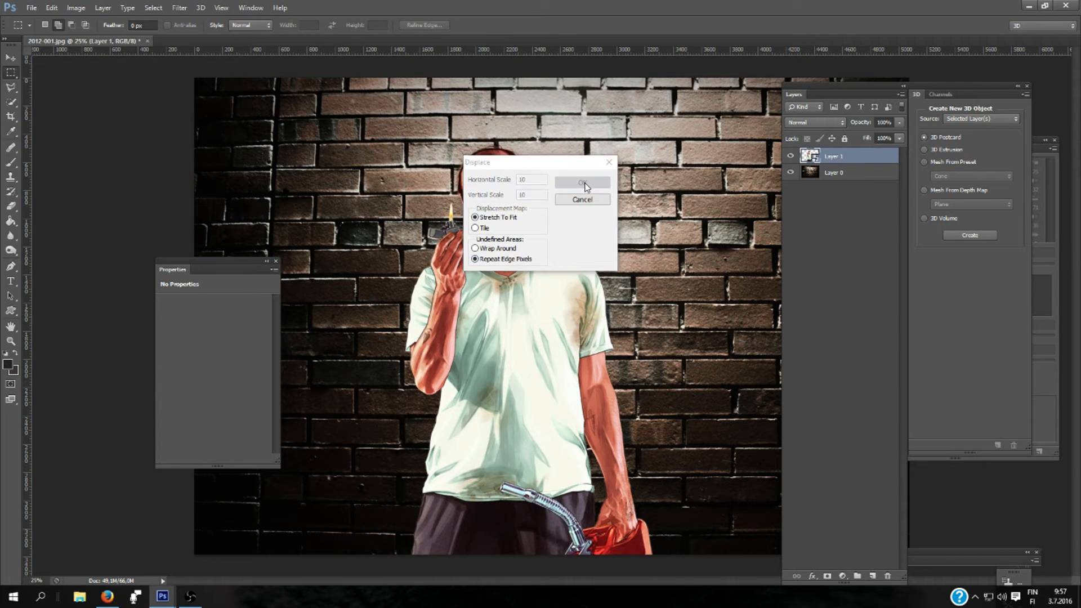
left_click(581, 181)
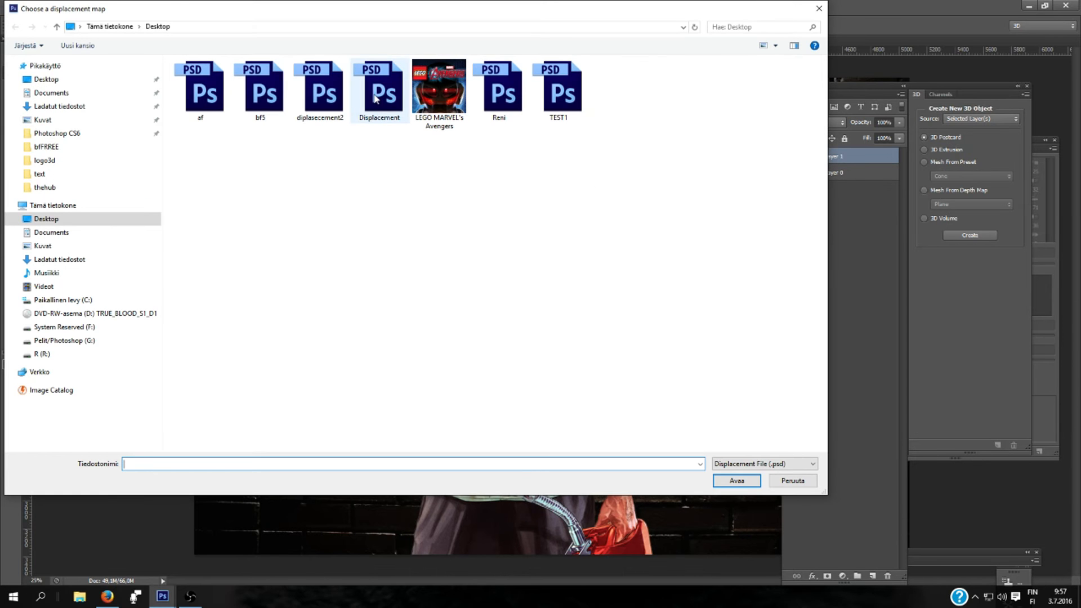
left_click(378, 90)
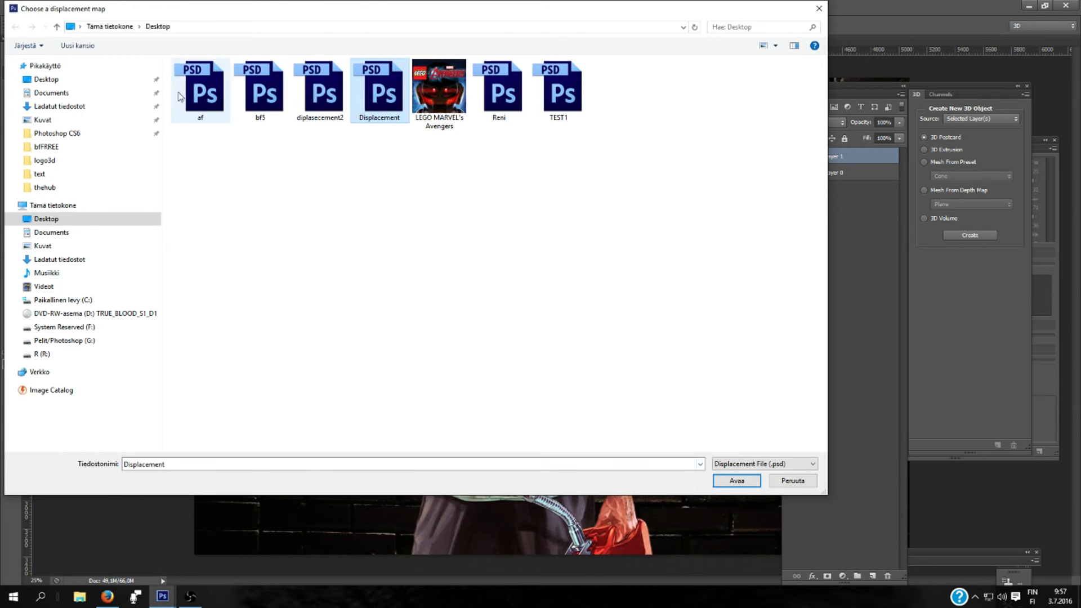
left_click(736, 481)
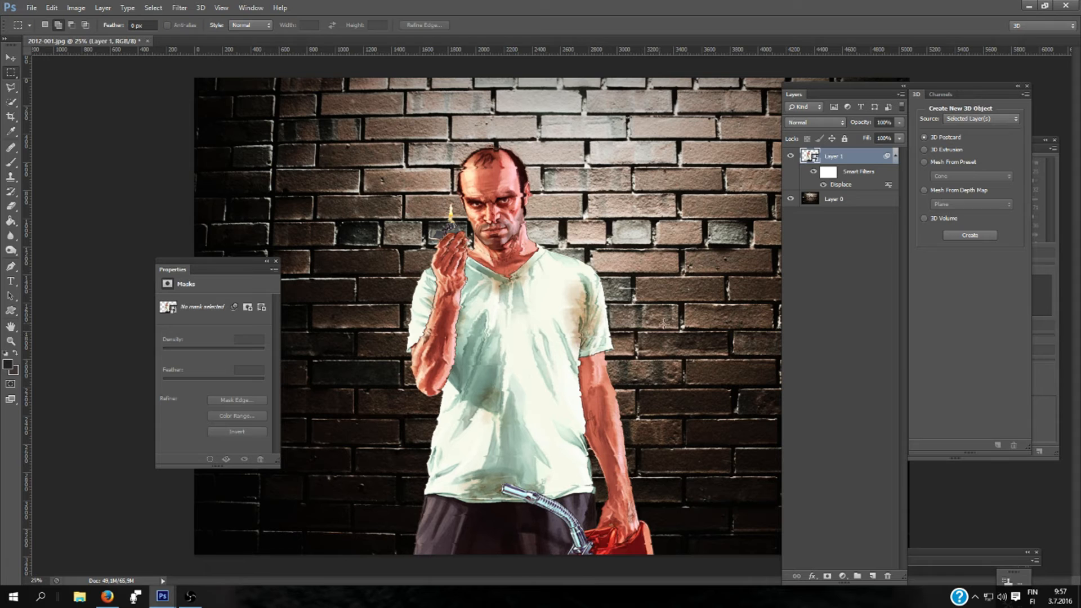
Step: Set the character to Overlay, then add a Darken duplicate with adjusted opacity
left_click(816, 122)
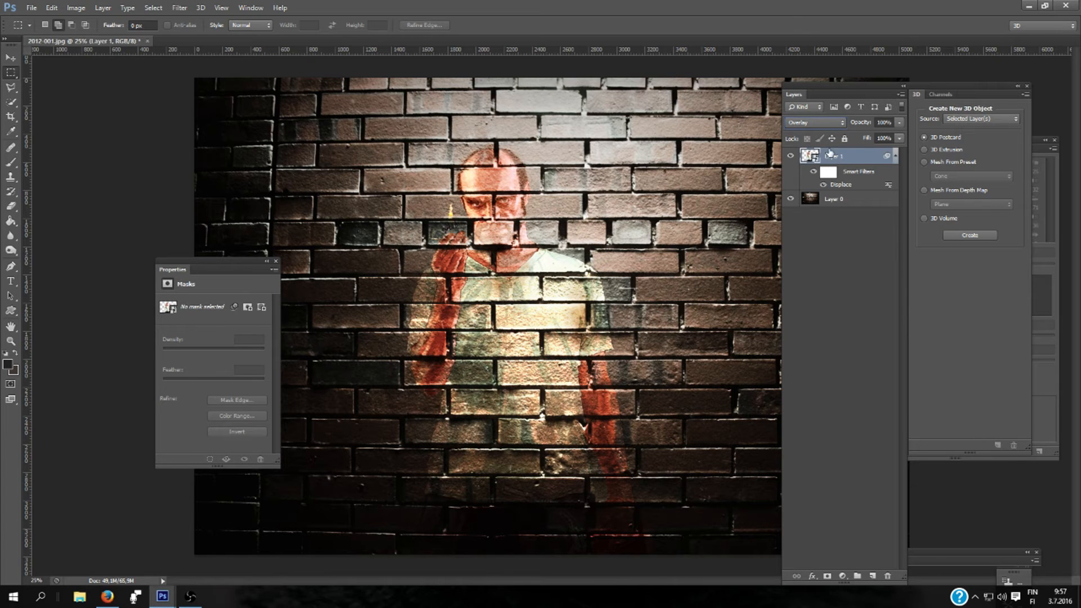
right_click(834, 156)
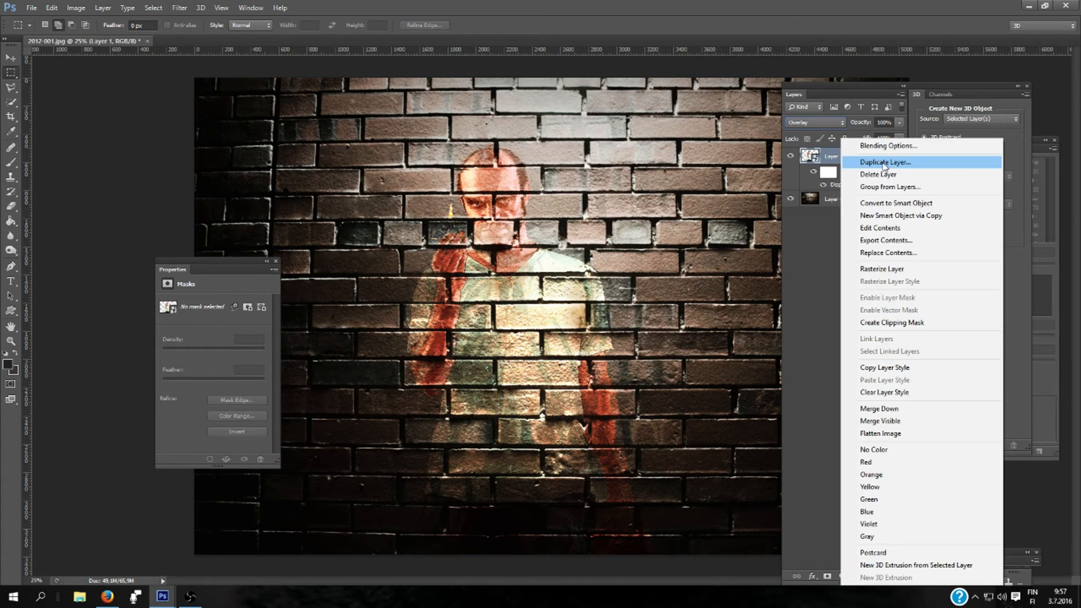
left_click(885, 162)
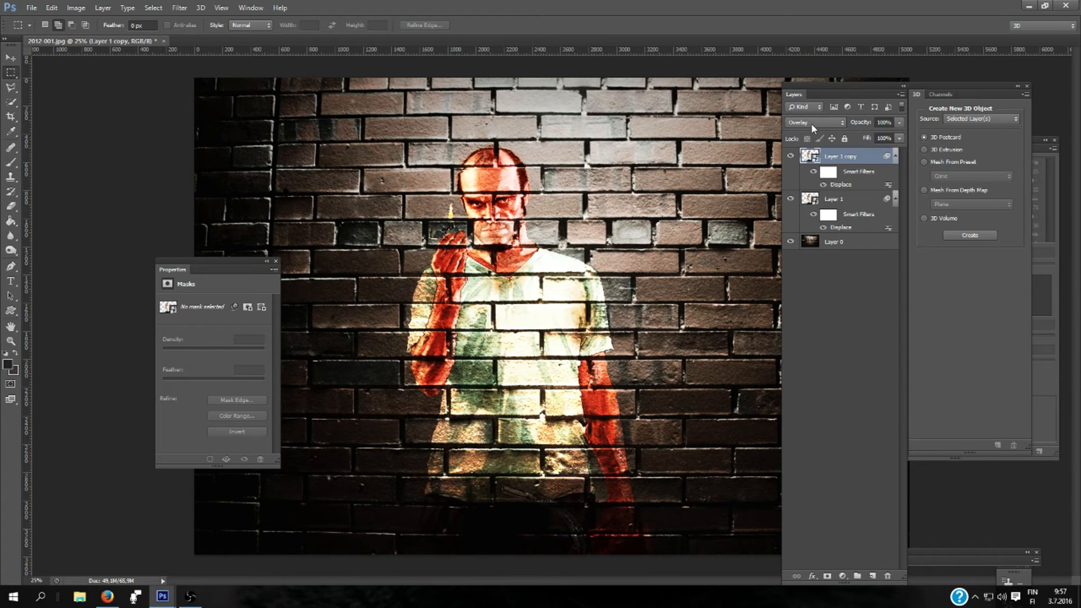
left_click(814, 123)
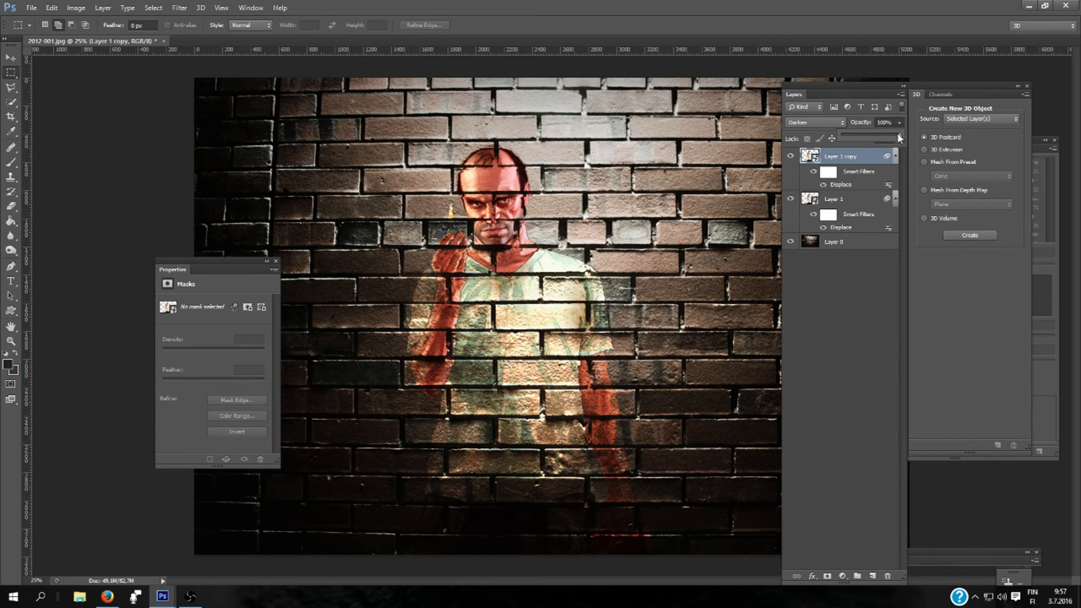
left_click_drag(896, 138, 885, 138)
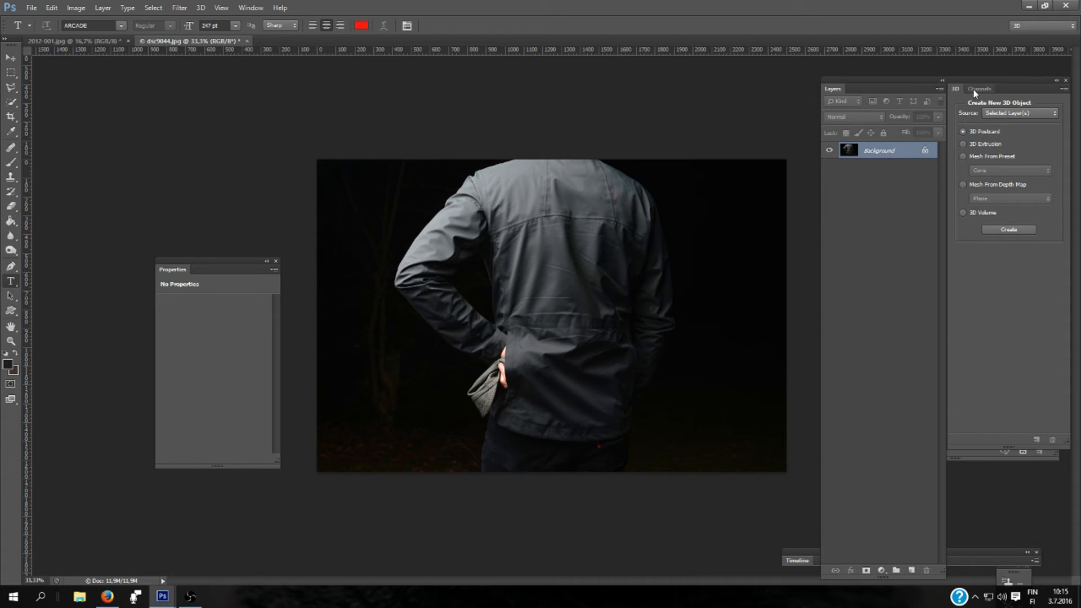
Step: Duplicate the jacket photo's Blue channel into a new document named 'Jacket BLUE'
left_click(980, 88)
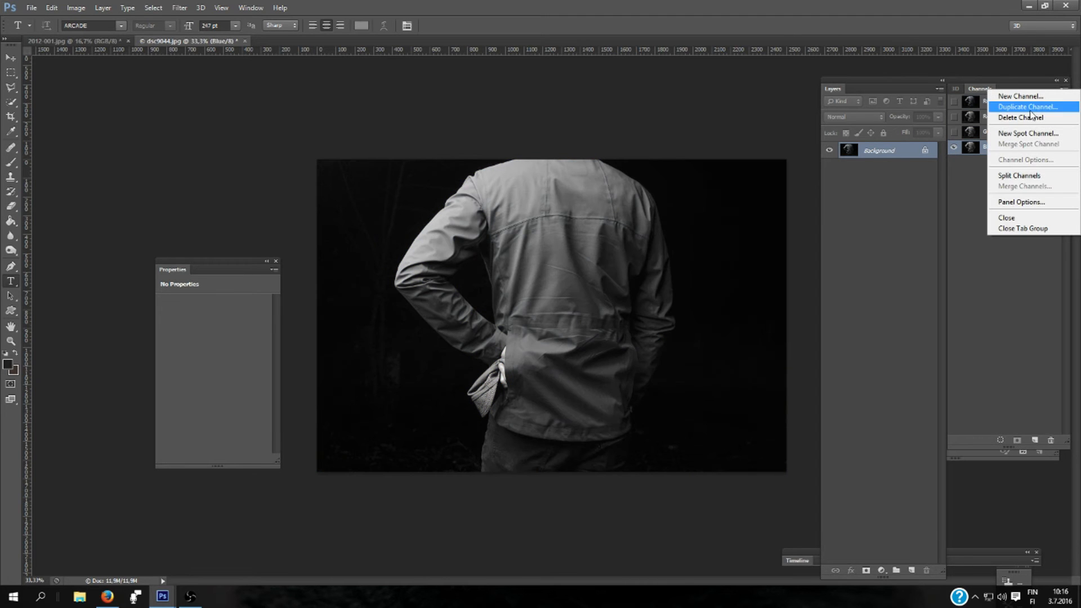
left_click(1027, 107)
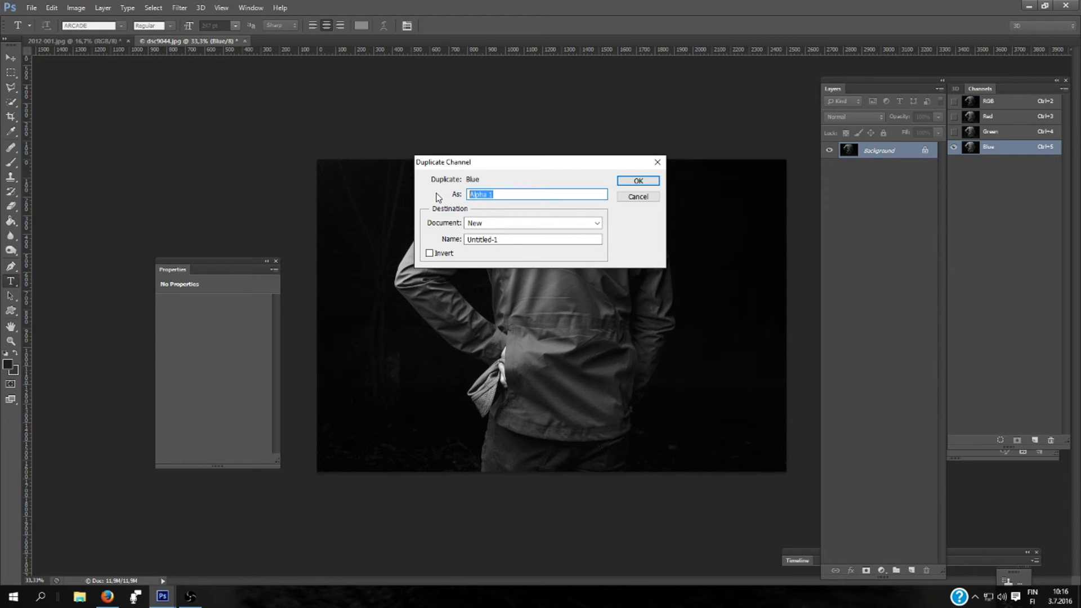
type("Jacket BLUE")
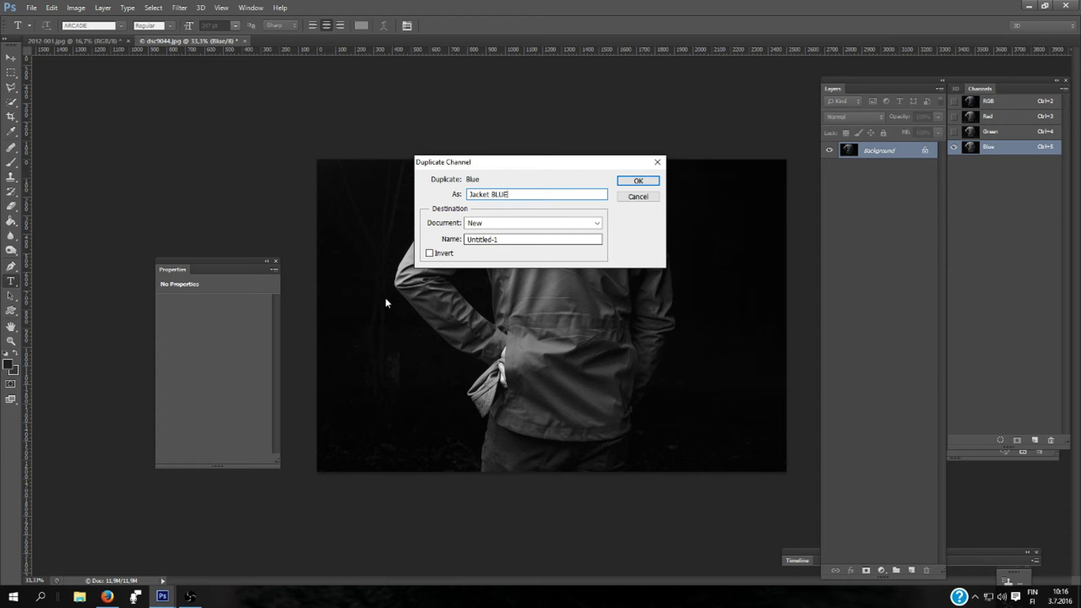
left_click(636, 181)
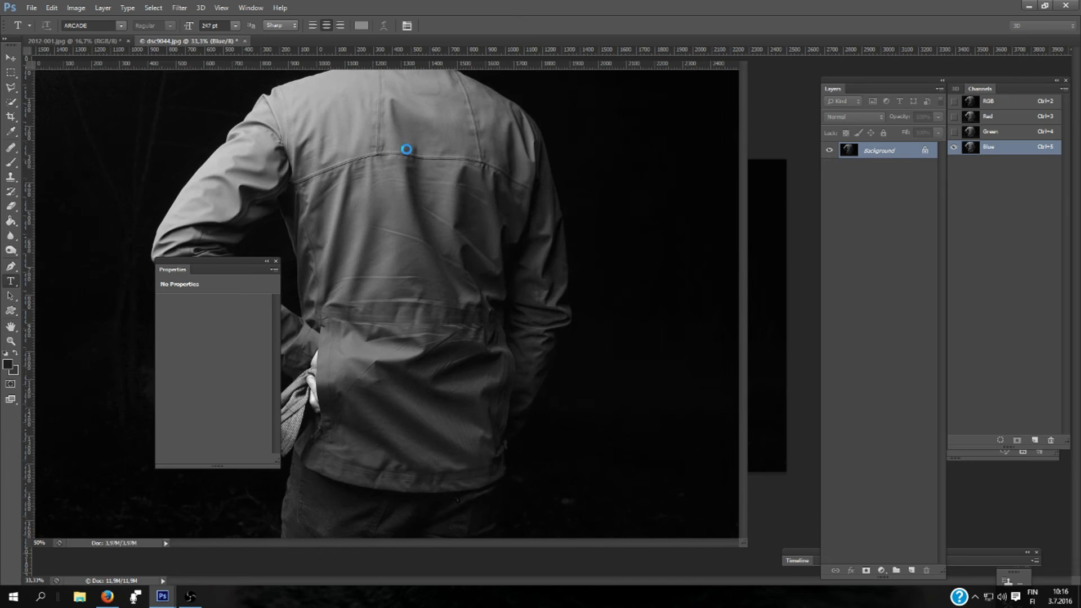
Step: Preview a Gaussian blur of about 4.8 pixels on the Jacket BLUE channel
left_click(179, 8)
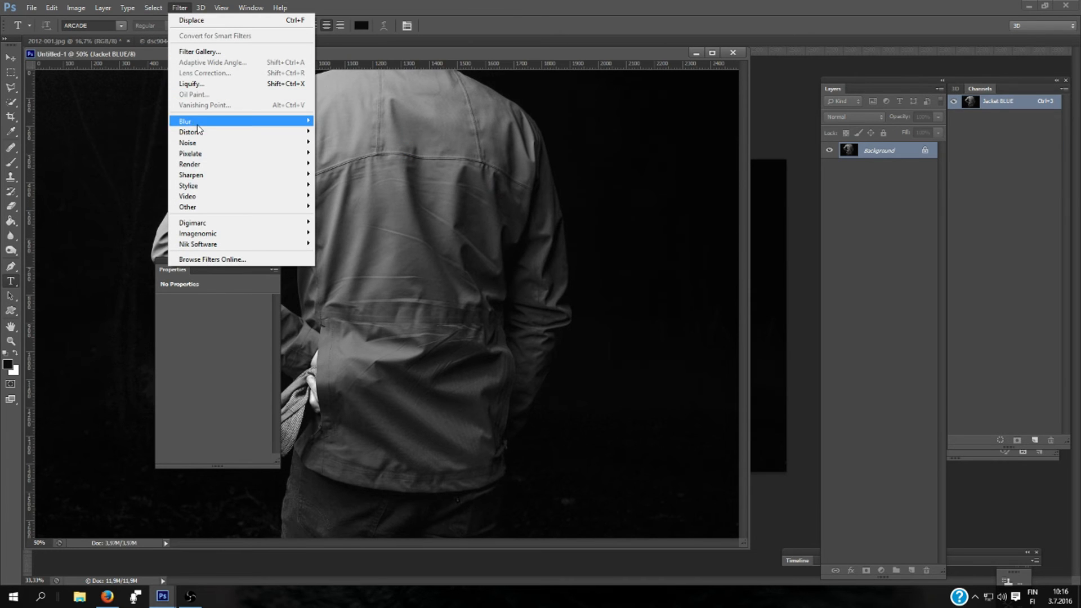
mouse_move(200, 132)
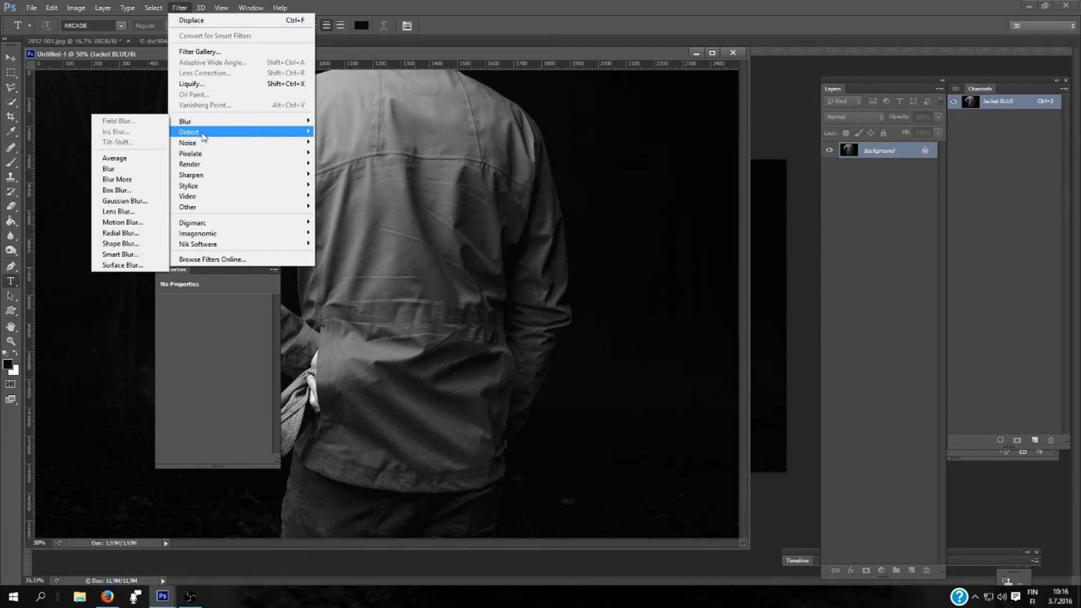
mouse_move(185, 122)
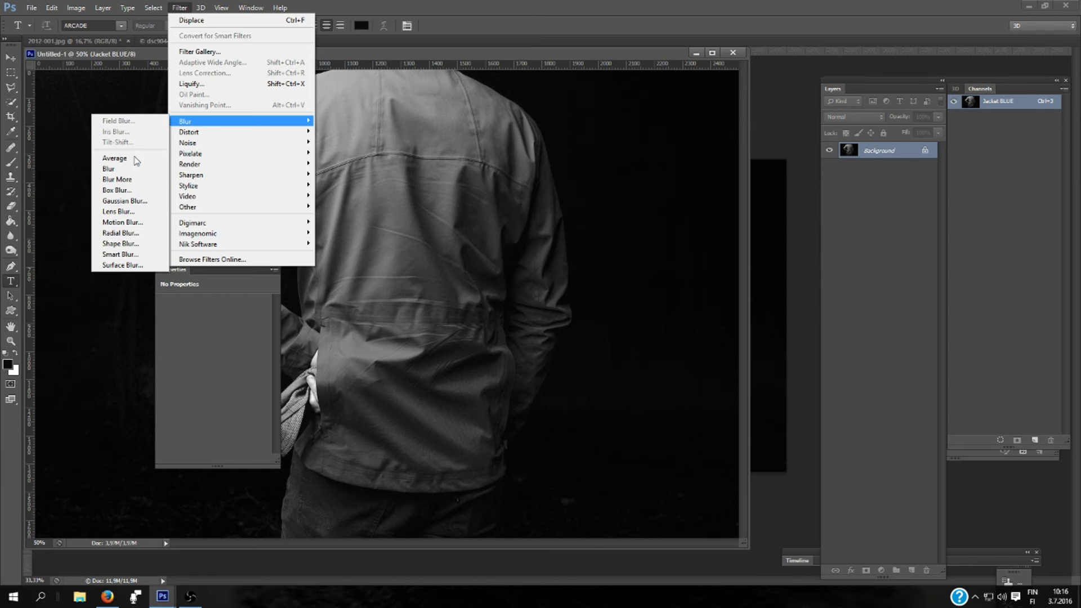
left_click(125, 200)
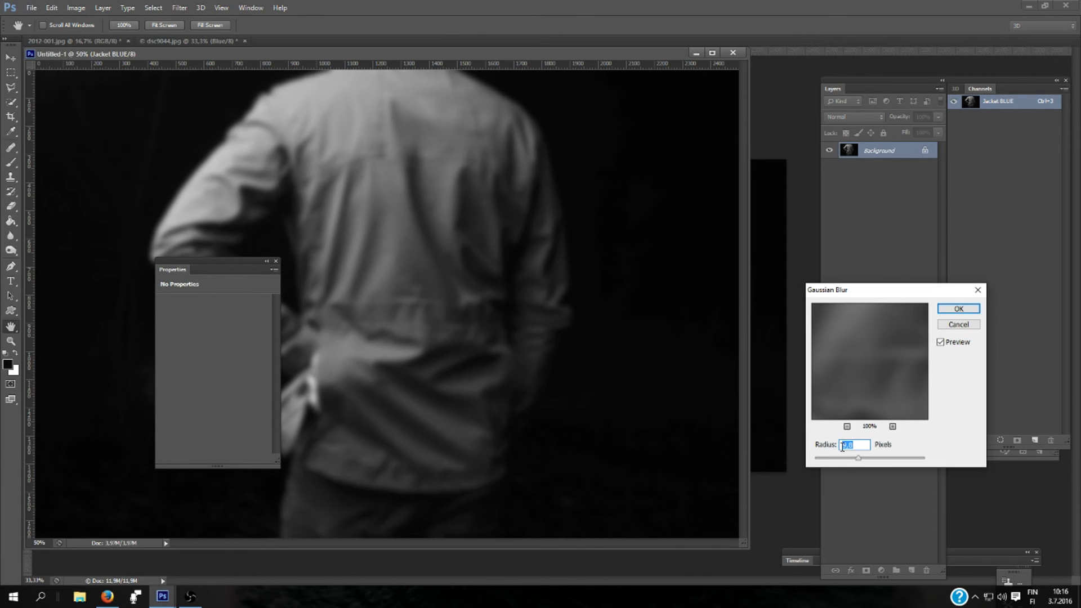
left_click_drag(858, 458, 844, 458)
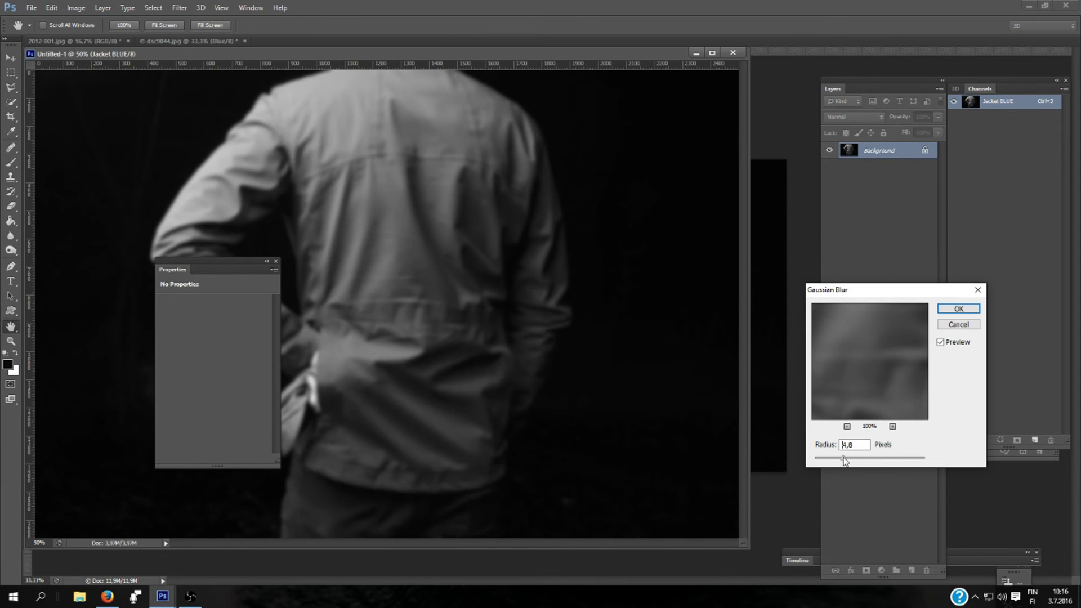
left_click_drag(845, 458, 838, 458)
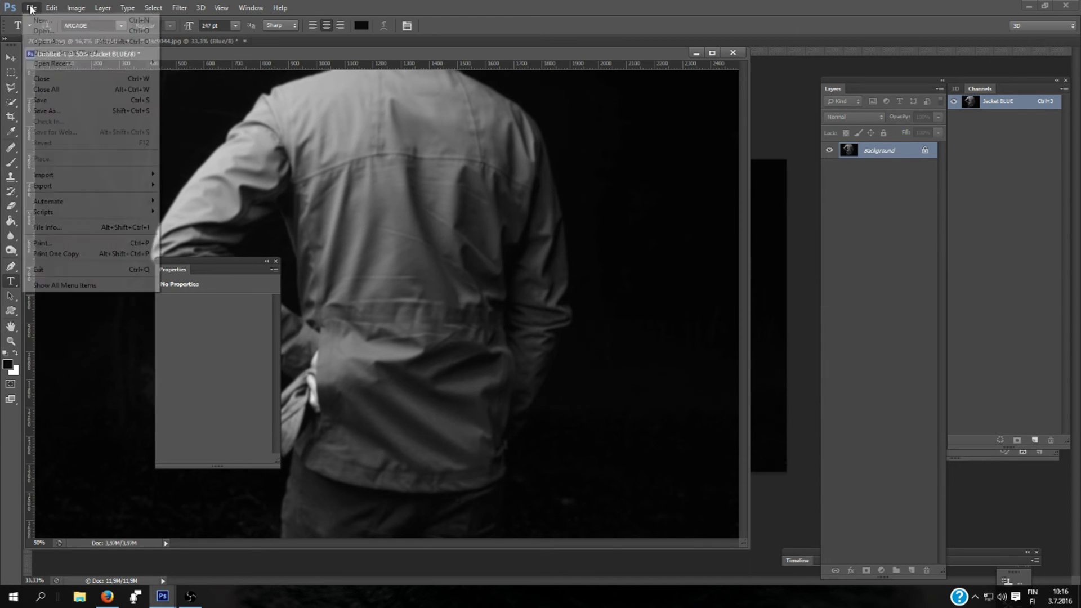
Step: Save the blurred channel document to the desktop as a Photoshop file named 'BLUE'
left_click(46, 111)
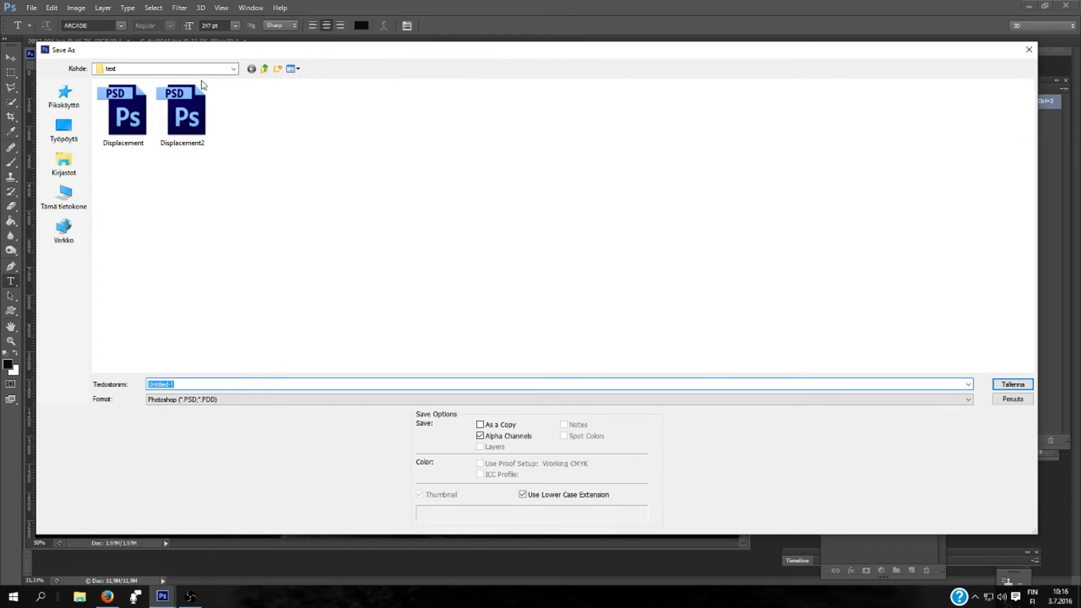
left_click(64, 126)
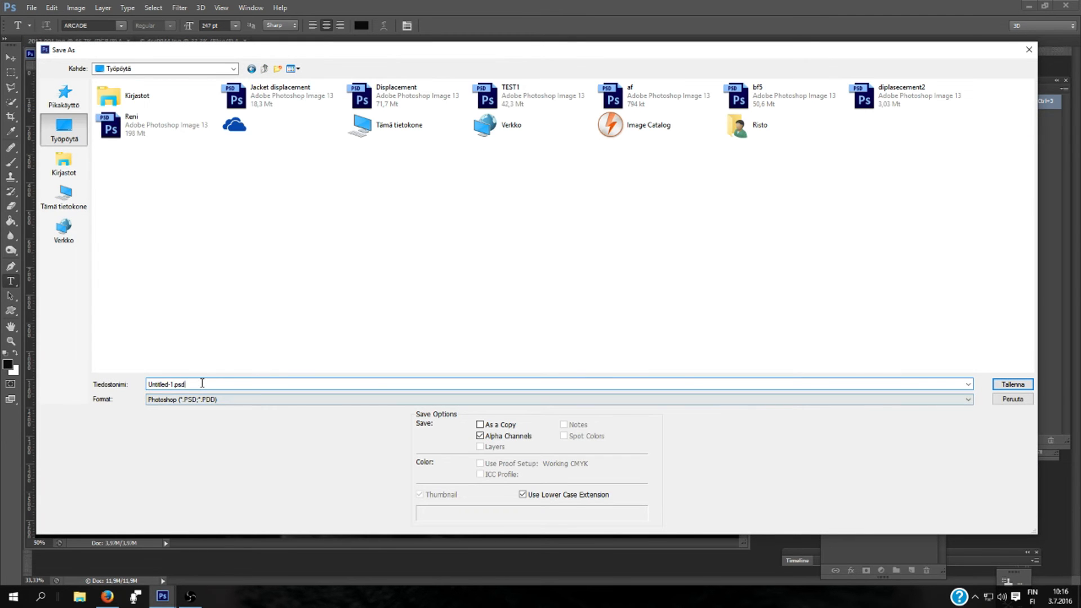
type("BLUE")
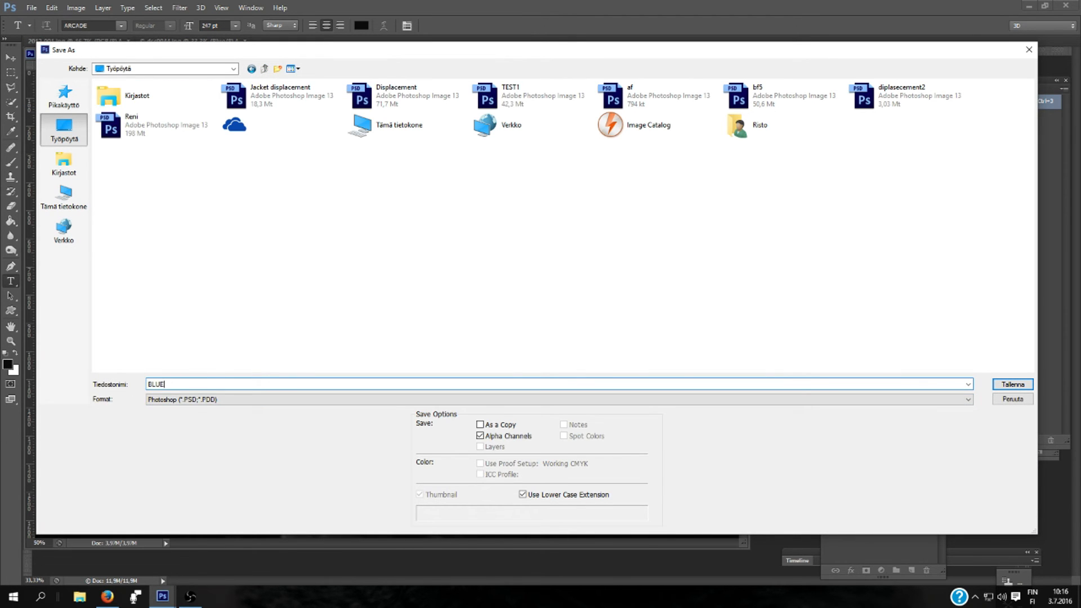
left_click(1011, 384)
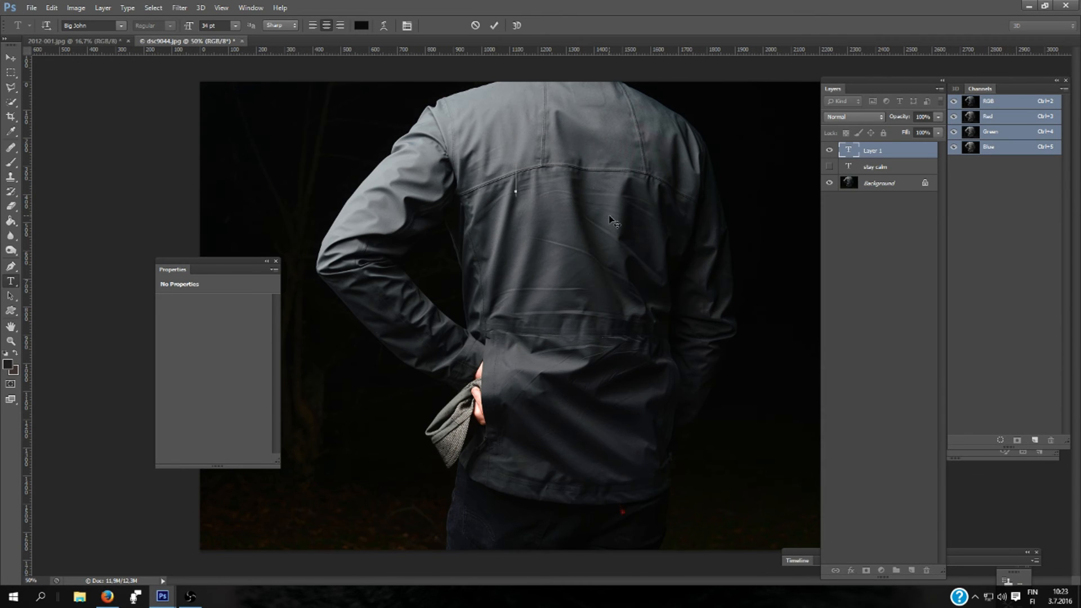
Step: Add text layers 'KEEP CALM', 'AND' and 'DESIGN IT' stacked across the jacket's back
type("KEEP CALM")
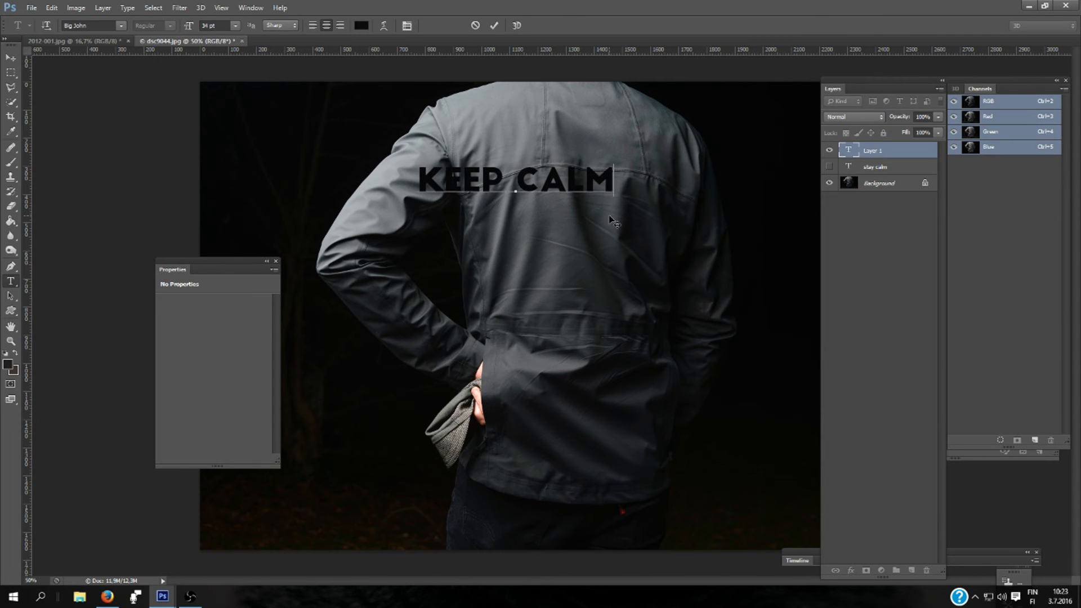
left_click_drag(516, 179, 563, 144)
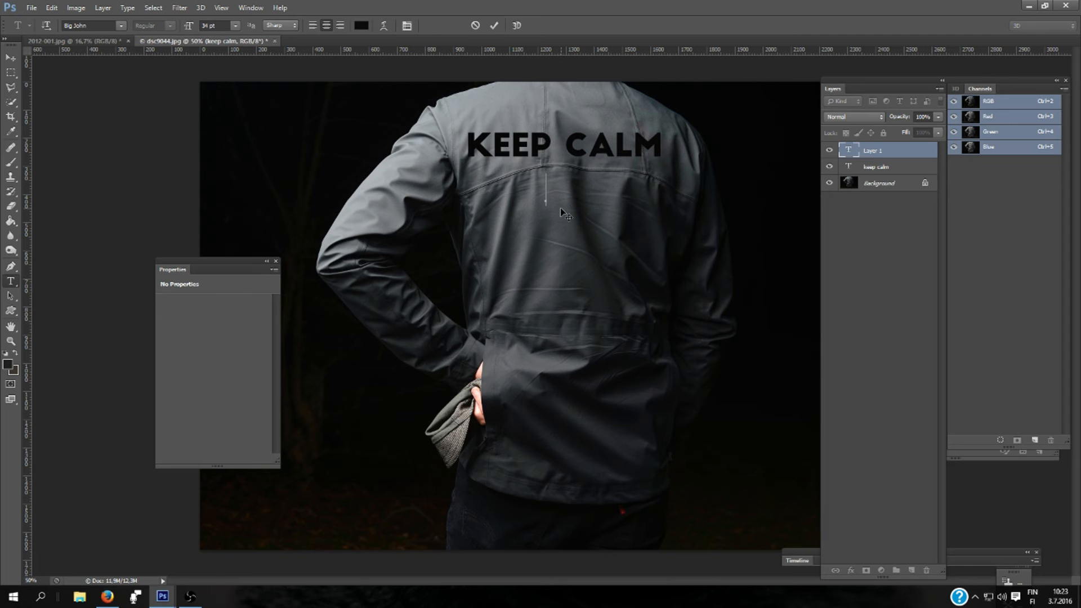
type("AND")
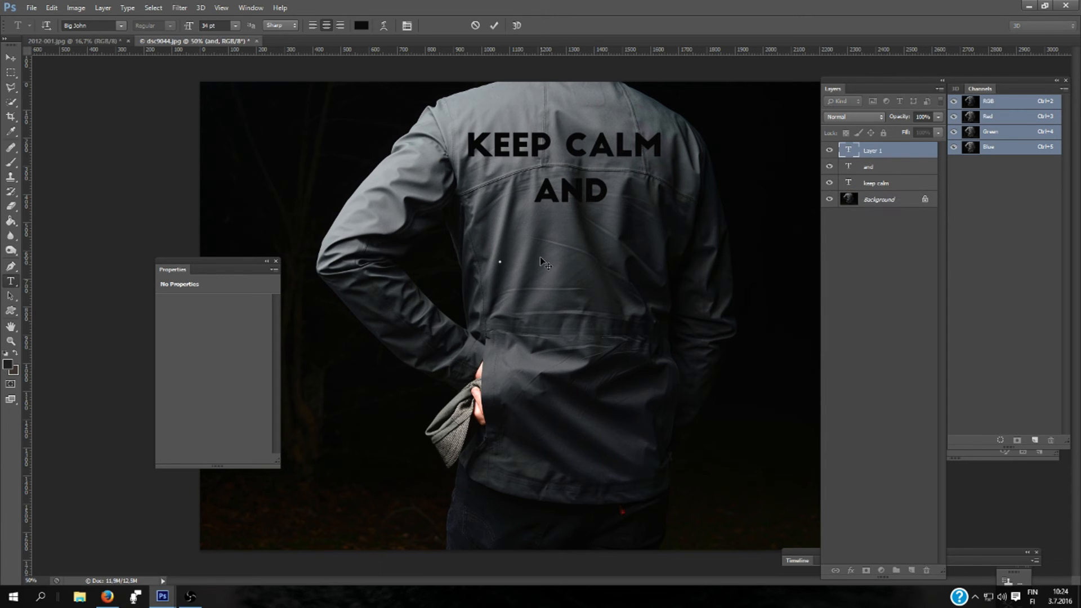
type("SIGN IT")
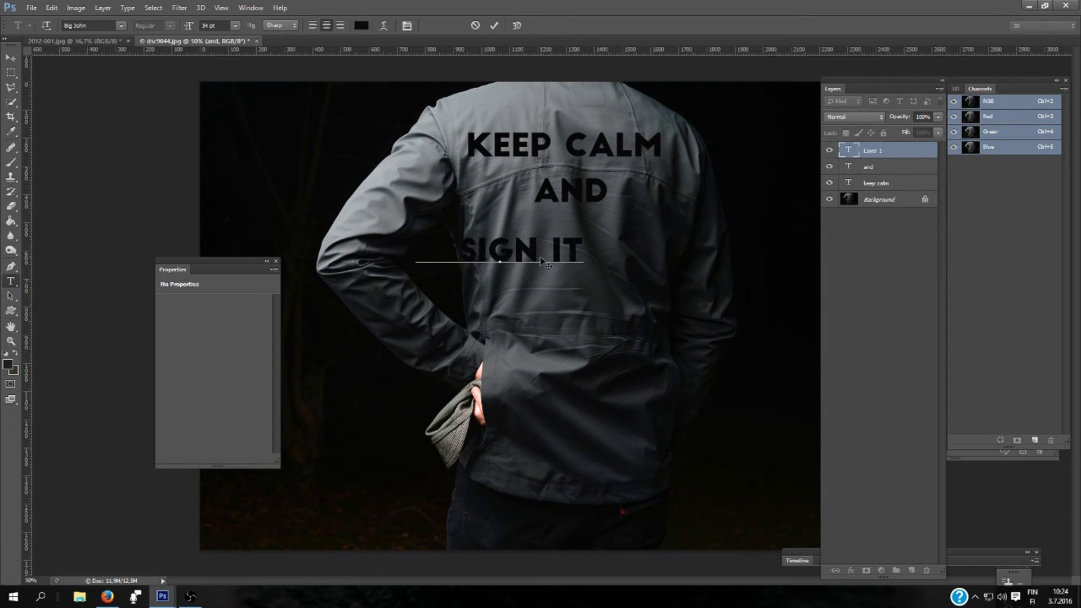
type("DESIGN IT")
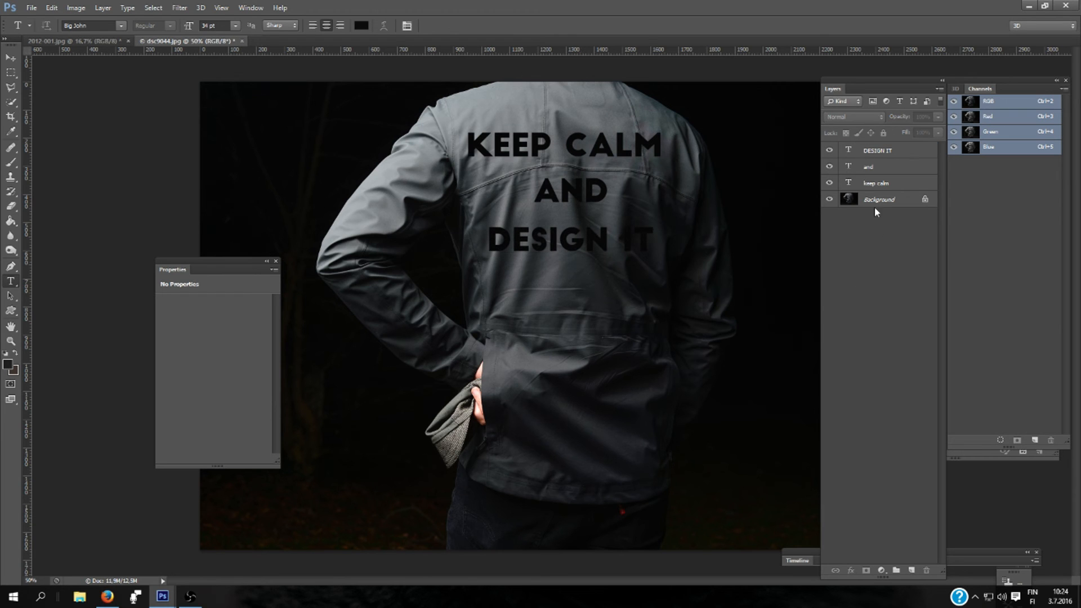
Step: Merge the three text lines into one layer and rotate it about 6° to follow the jacket
left_click(876, 182)
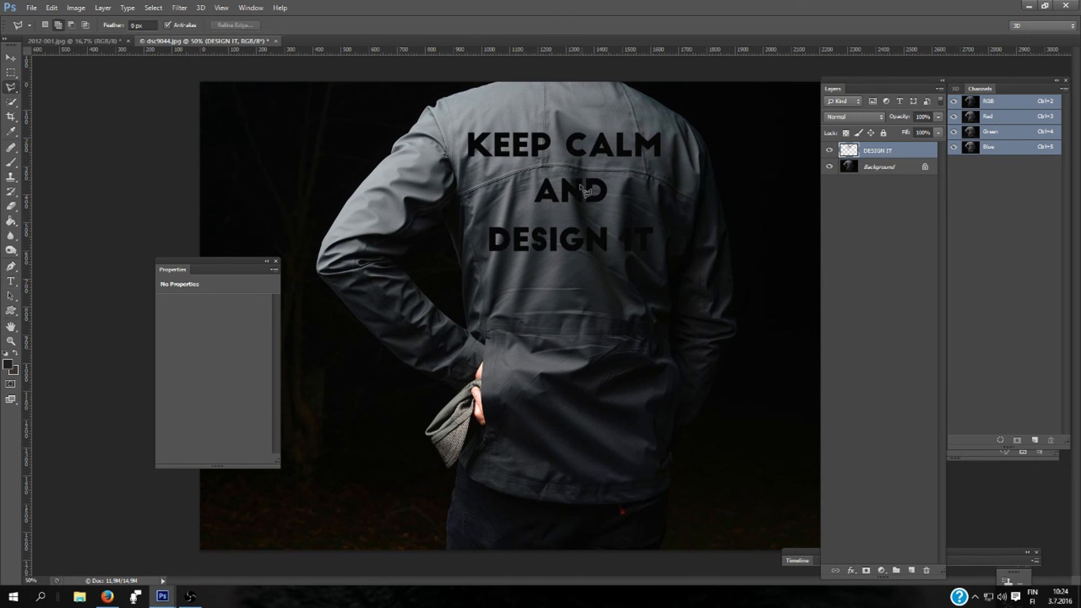
right_click(564, 191)
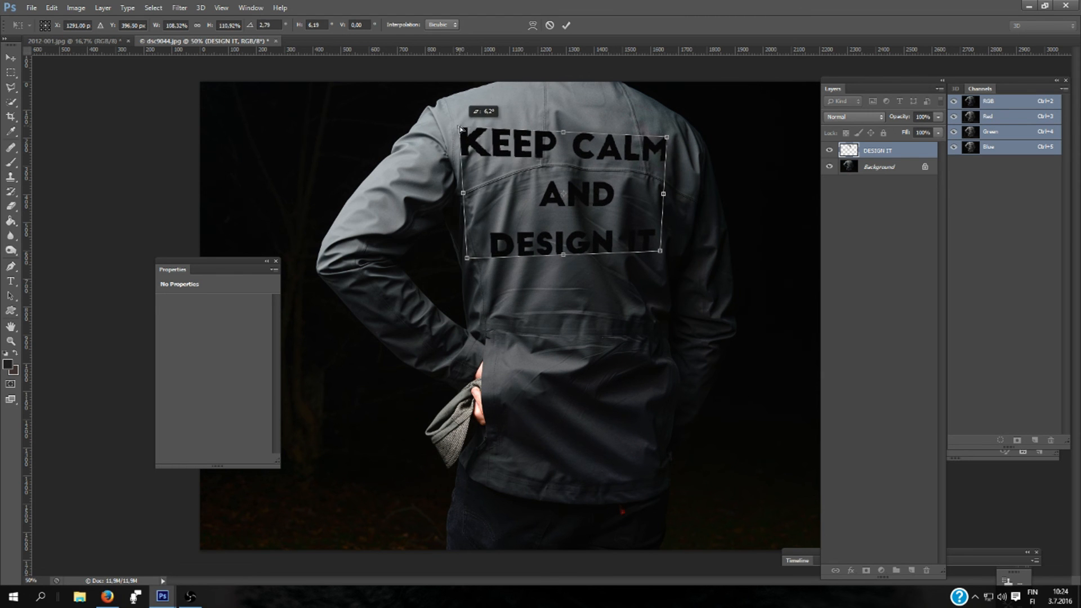
left_click_drag(667, 132, 661, 135)
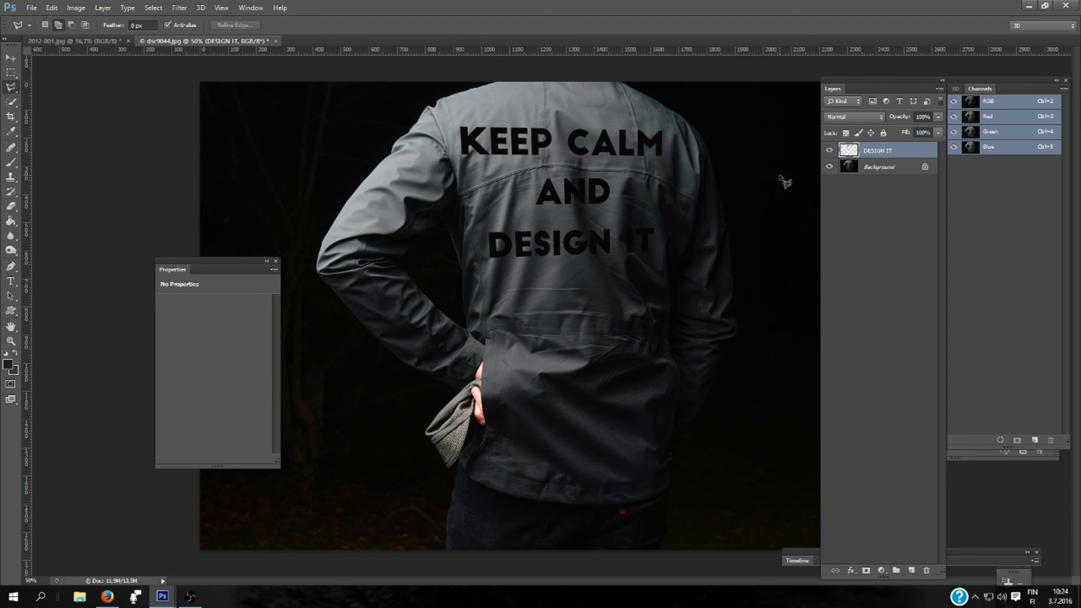
left_click(179, 8)
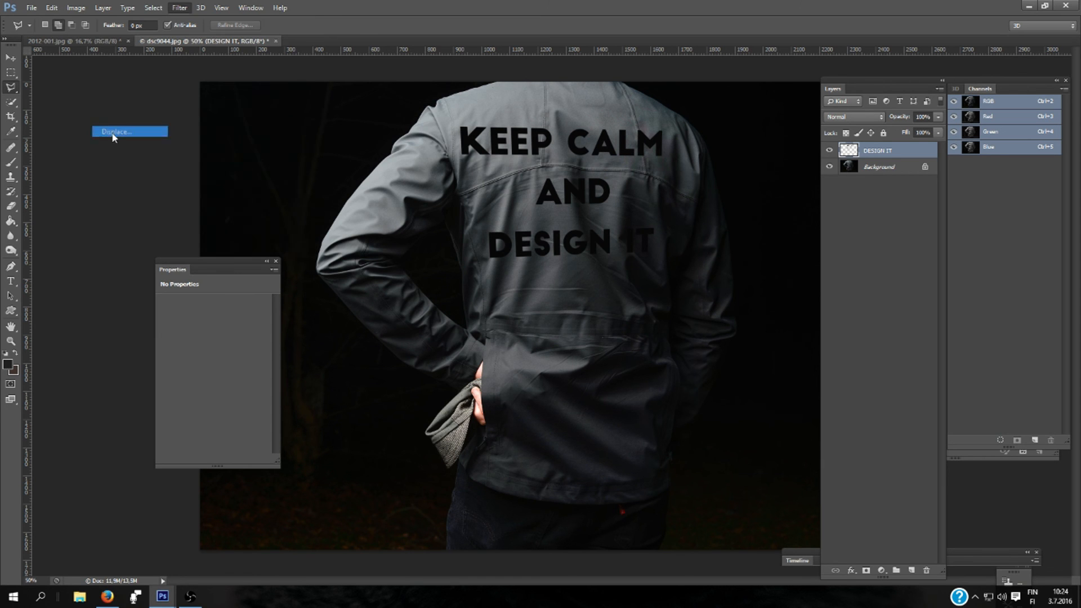
Step: Apply Displace with scales of 10, using BLUE.psd as the displacement map
left_click(115, 132)
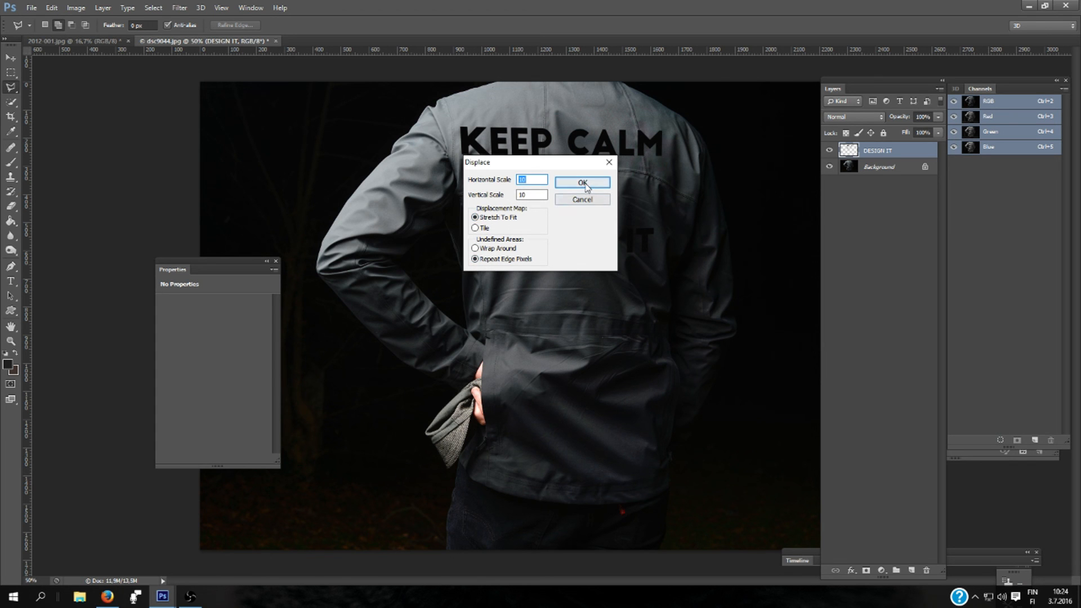
left_click(582, 182)
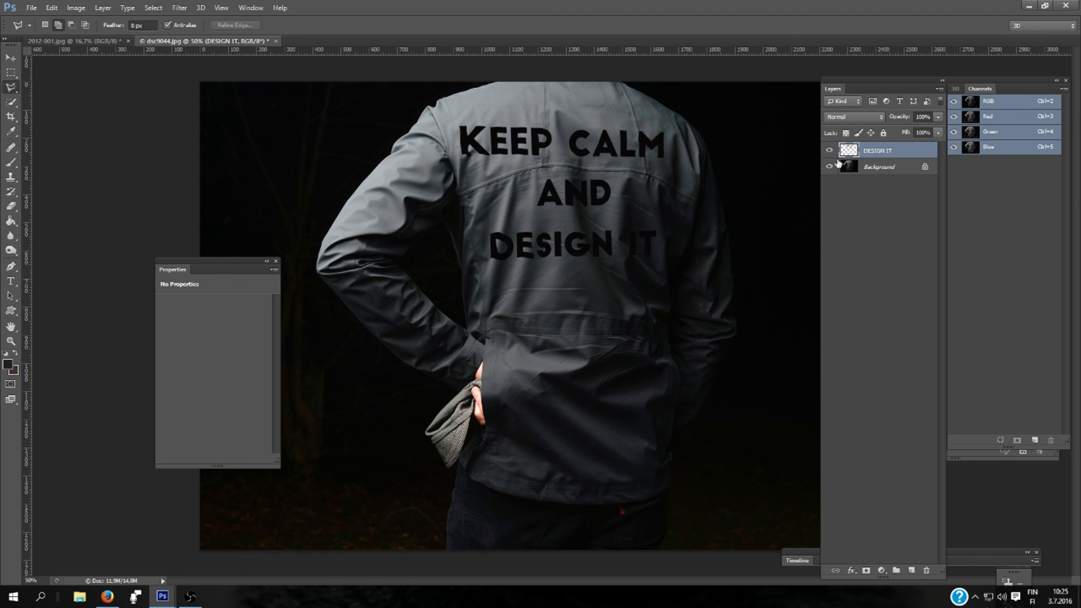
Step: Set the DESIGN IT layer to Overlay blend mode at 60% opacity
left_click(853, 117)
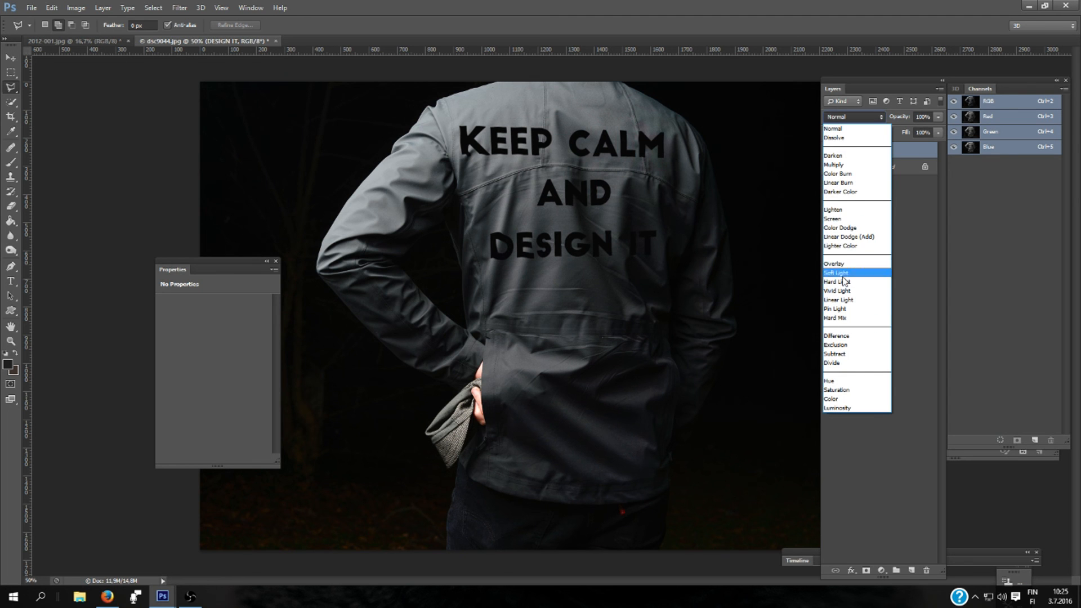
left_click(835, 263)
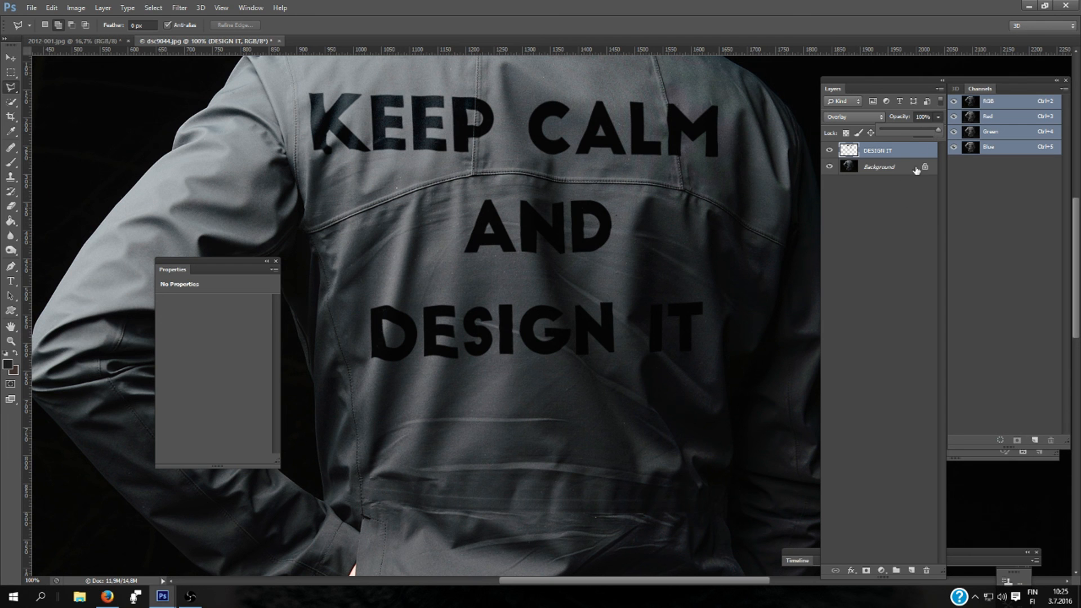
left_click_drag(941, 132, 921, 131)
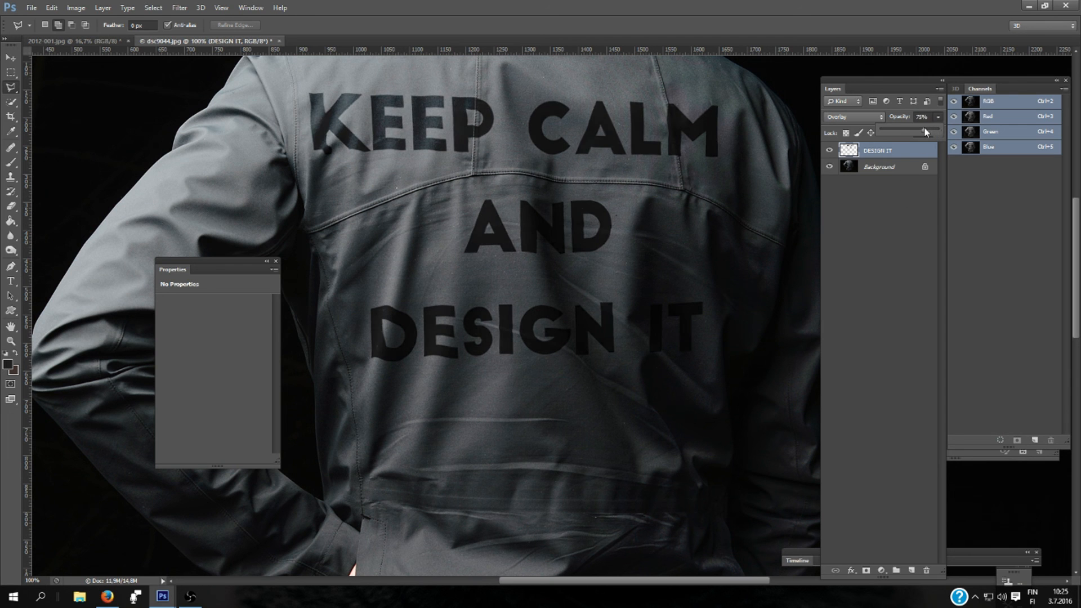
left_click_drag(934, 131, 921, 131)
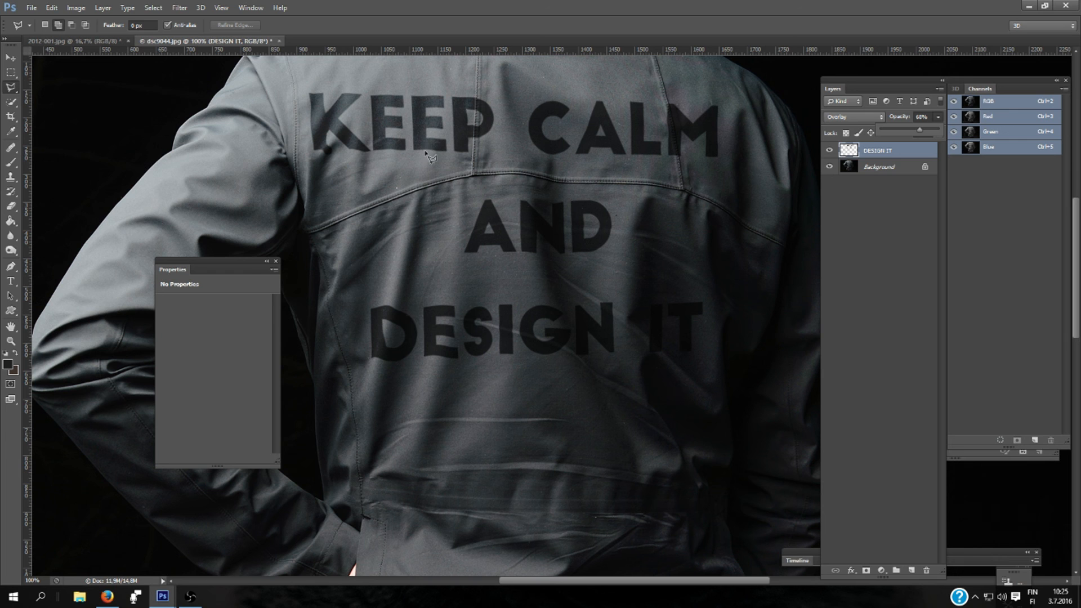
mouse_move(747, 172)
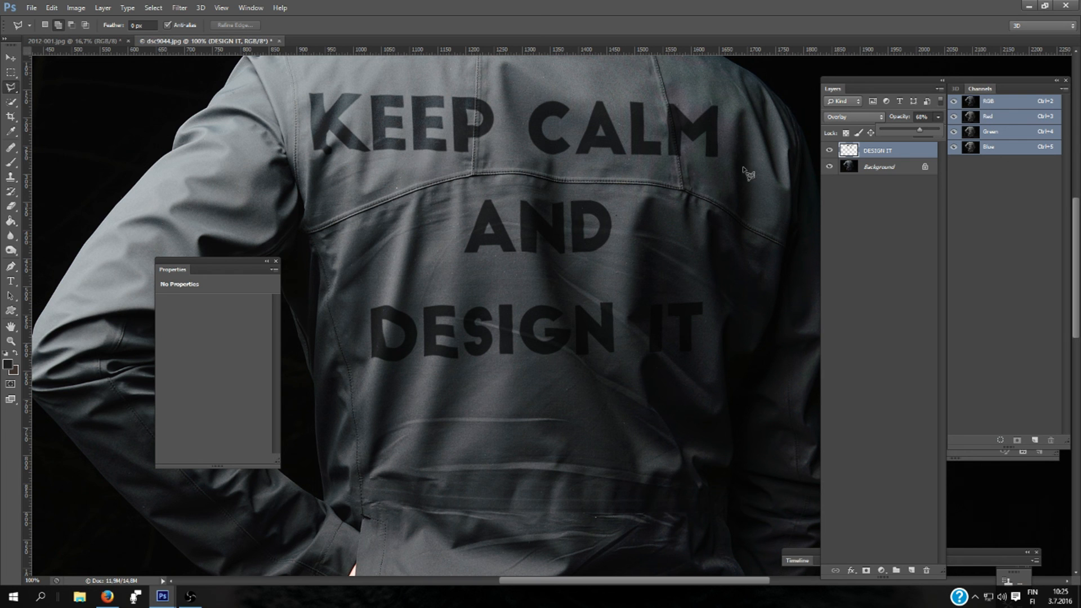
mouse_move(859, 120)
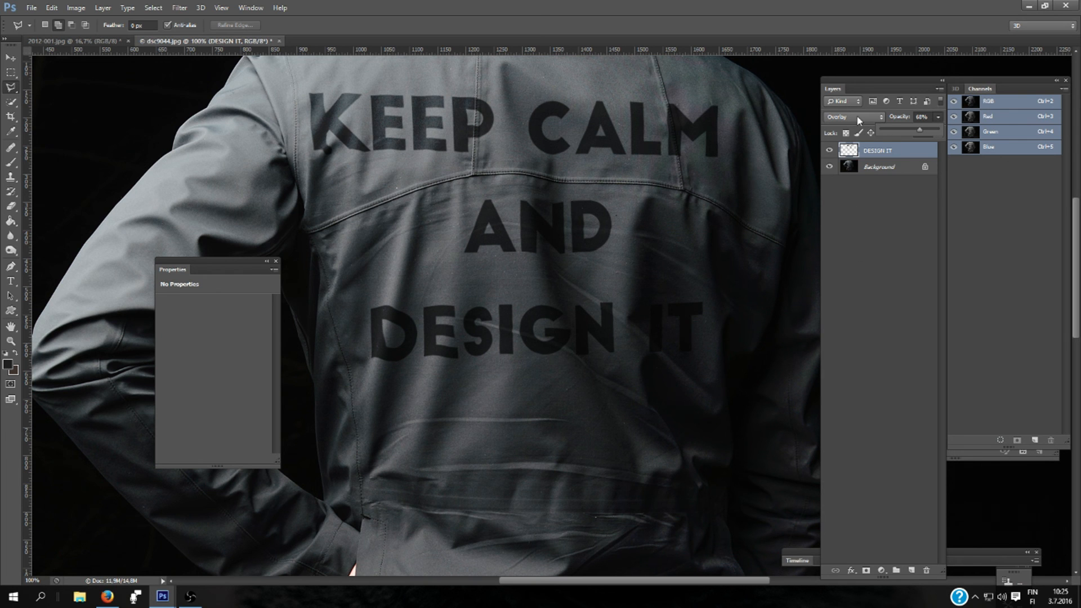
right_click(878, 150)
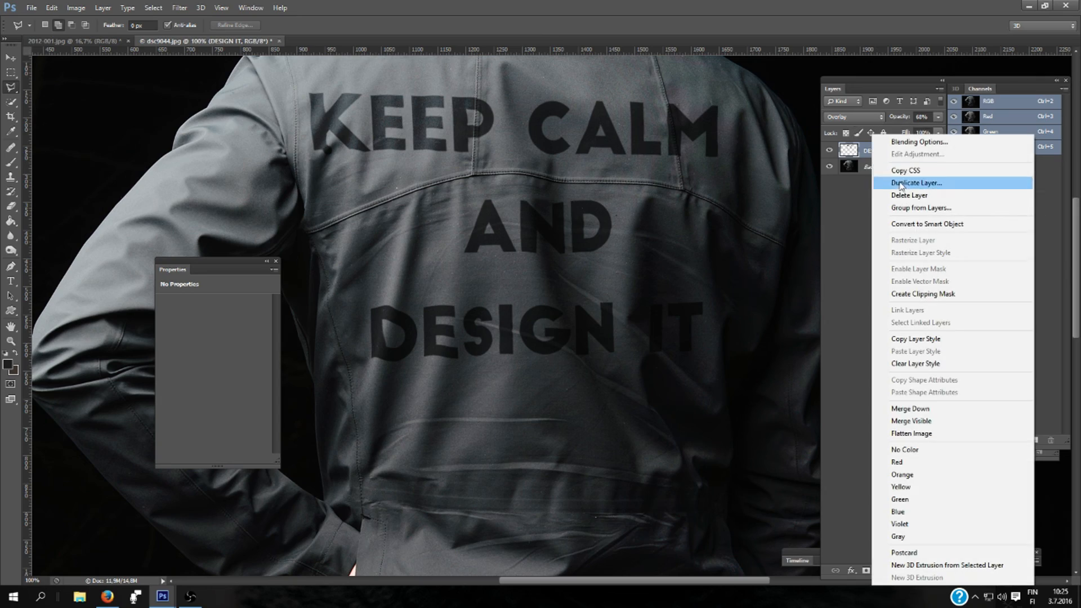